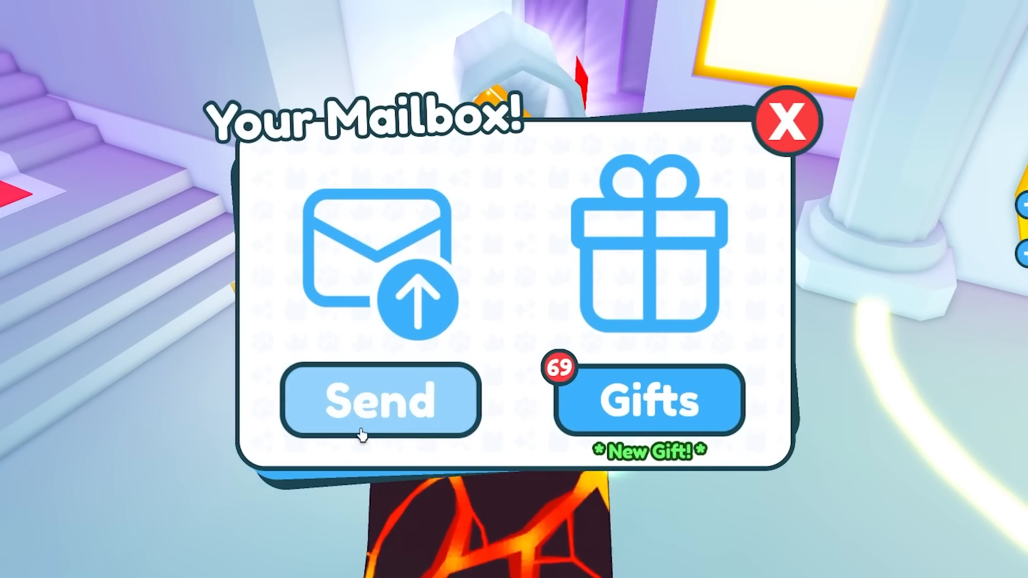
{"action": "left_click", "coordinate": [382, 399]}
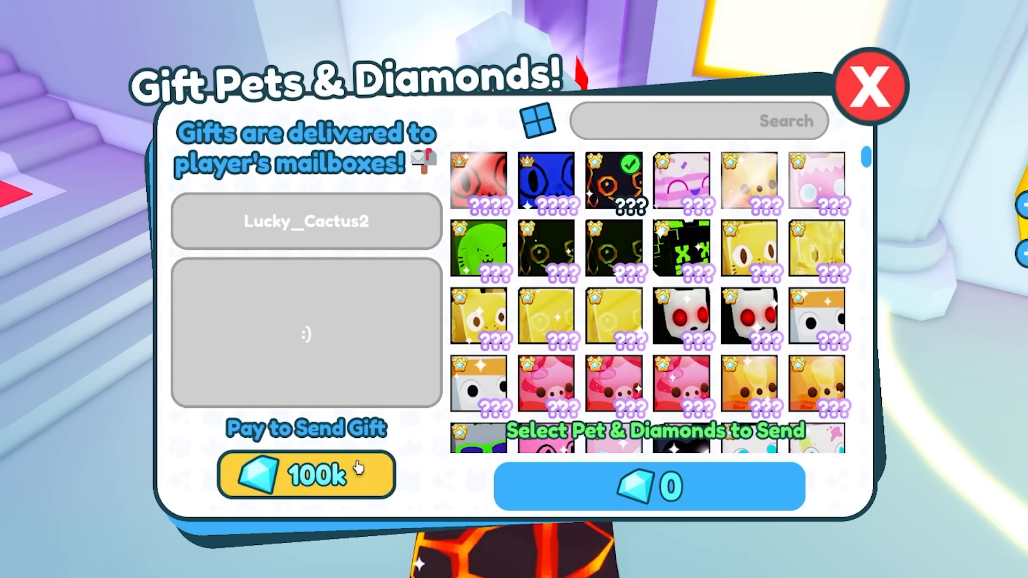
{"action": "left_click", "coordinate": [869, 85]}
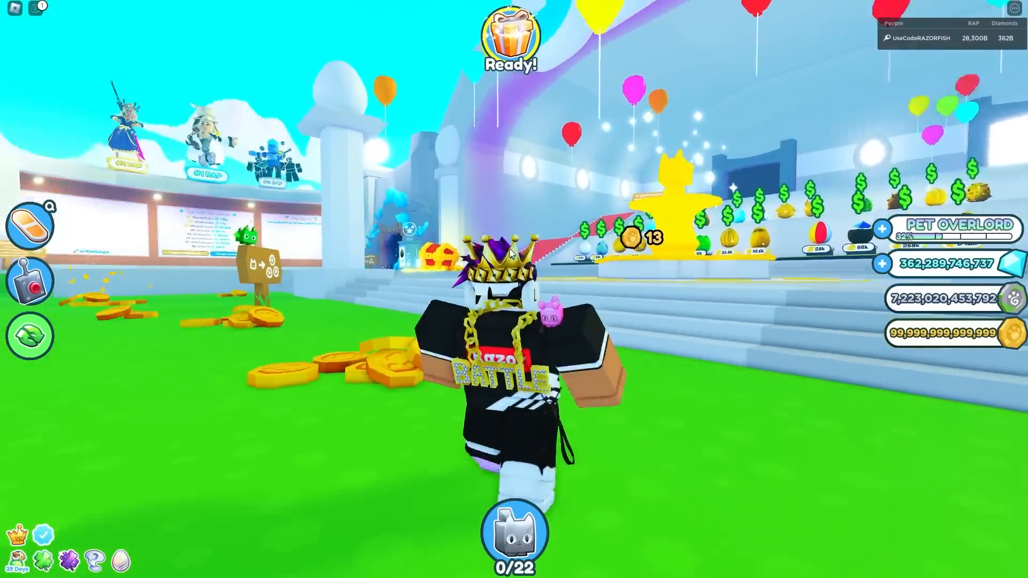
- Equip a large pet from the Pets inventory, then bring up the trading player list
{"action": "left_click", "coordinate": [513, 40]}
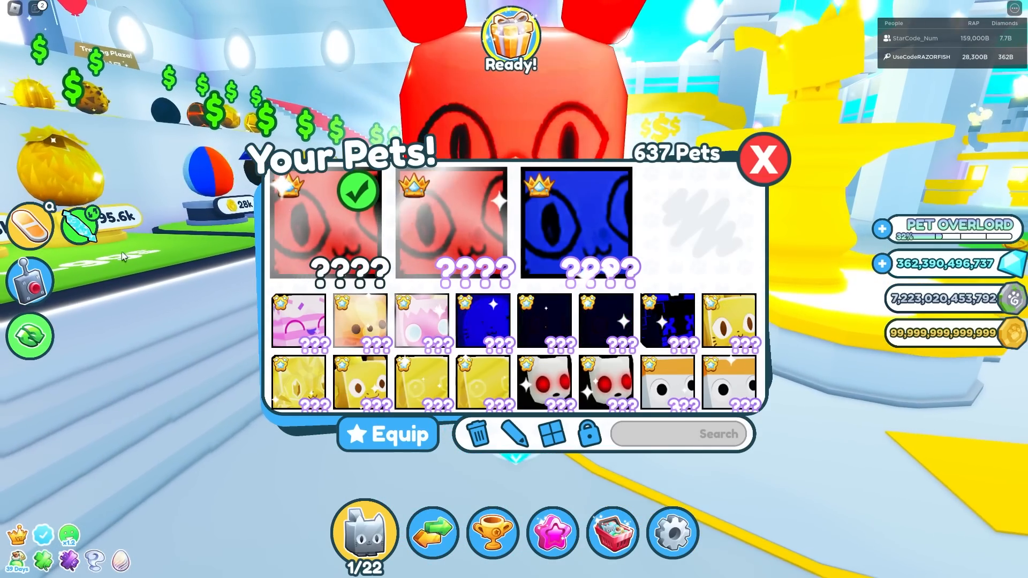
{"action": "left_click", "coordinate": [762, 159]}
{"action": "type", "text": "su"}
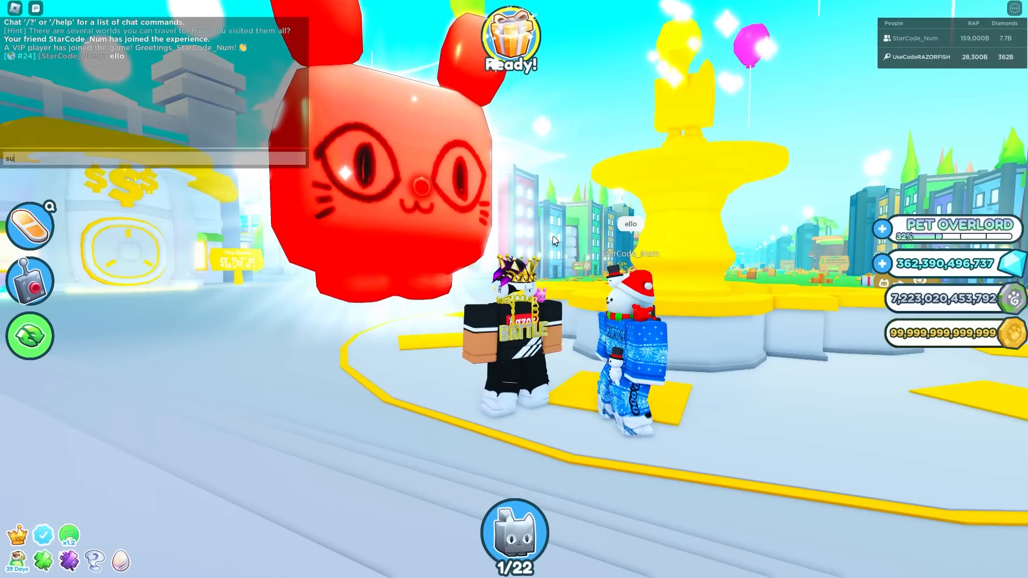
{"action": "left_click", "coordinate": [366, 531]}
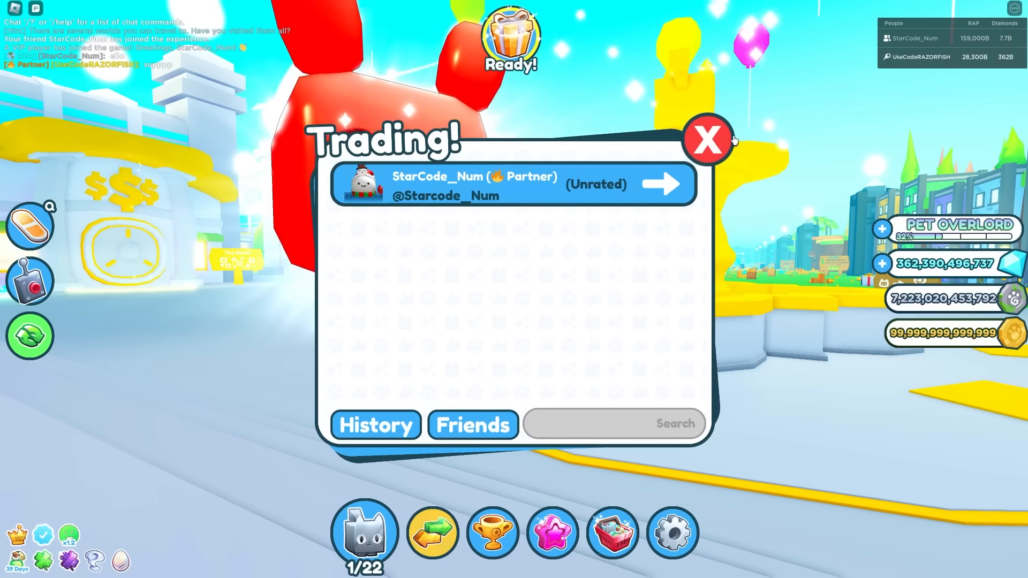
- Send a trade request to StarCode_Num and dismiss the request notice
{"action": "left_click", "coordinate": [661, 184]}
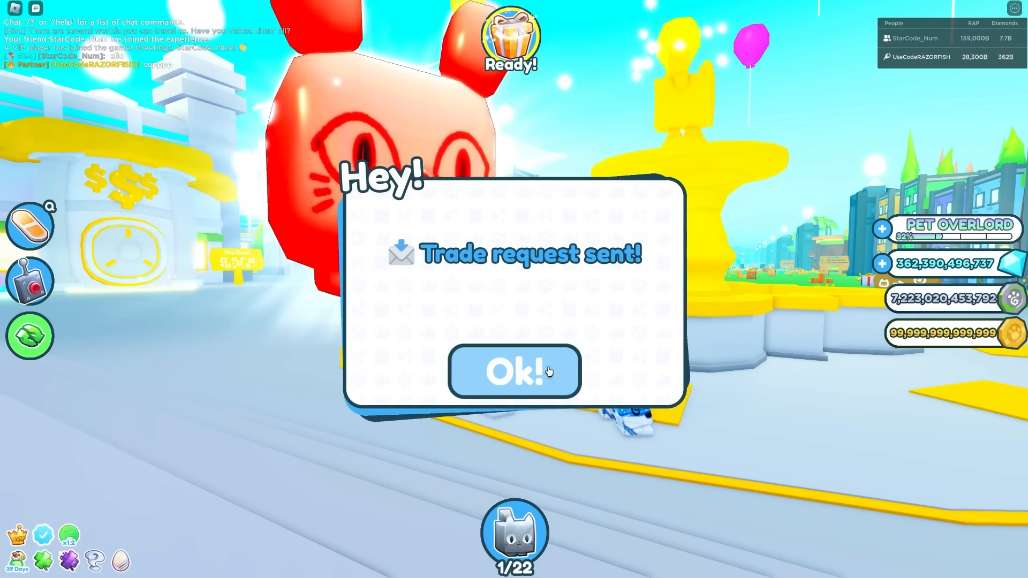
{"action": "left_click", "coordinate": [513, 371]}
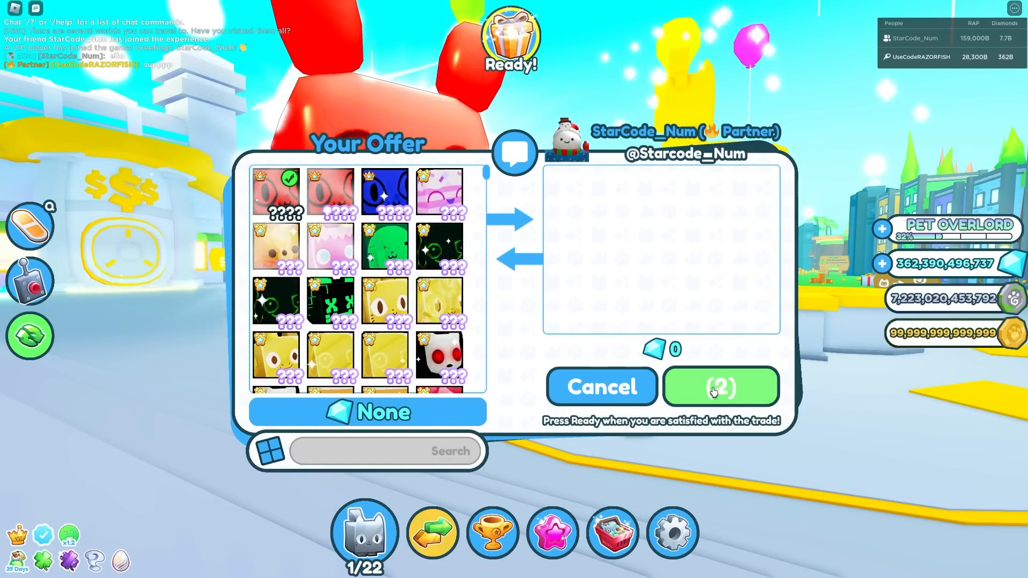
- Offer the red pet for nothing, mark ready and confirm the trade
{"action": "left_click", "coordinate": [720, 386]}
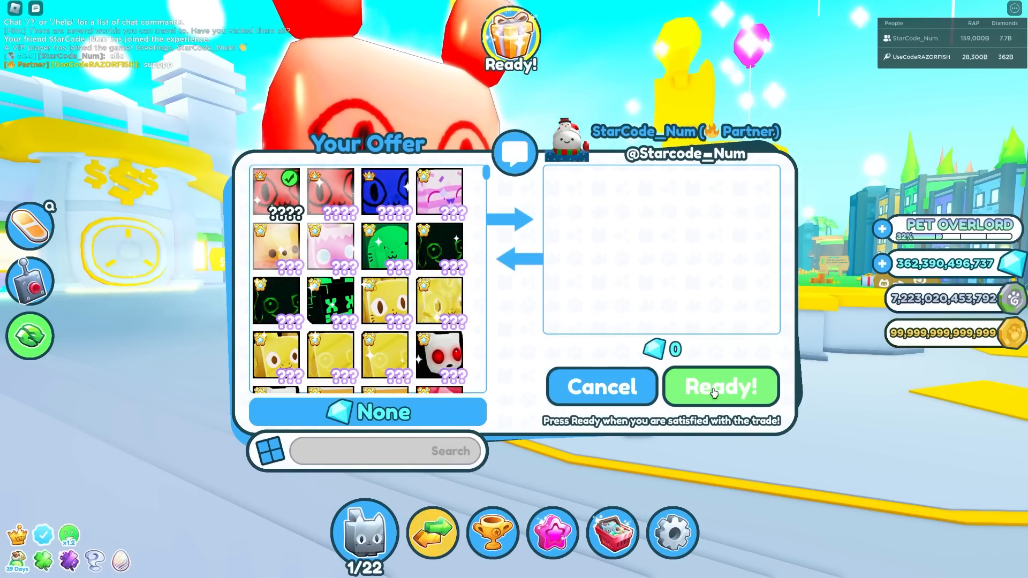
{"action": "left_click", "coordinate": [719, 387]}
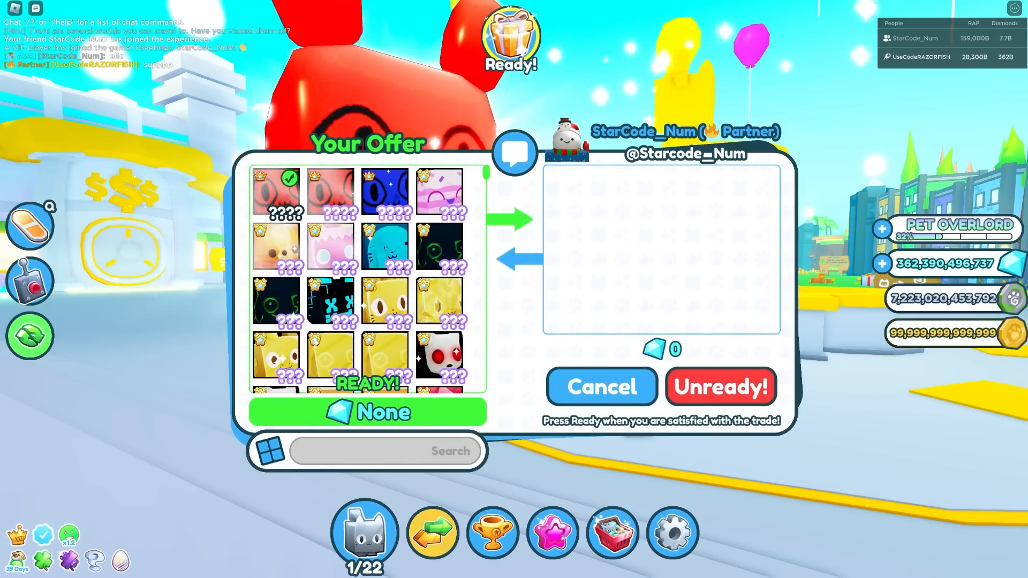
{"action": "left_click", "coordinate": [719, 386]}
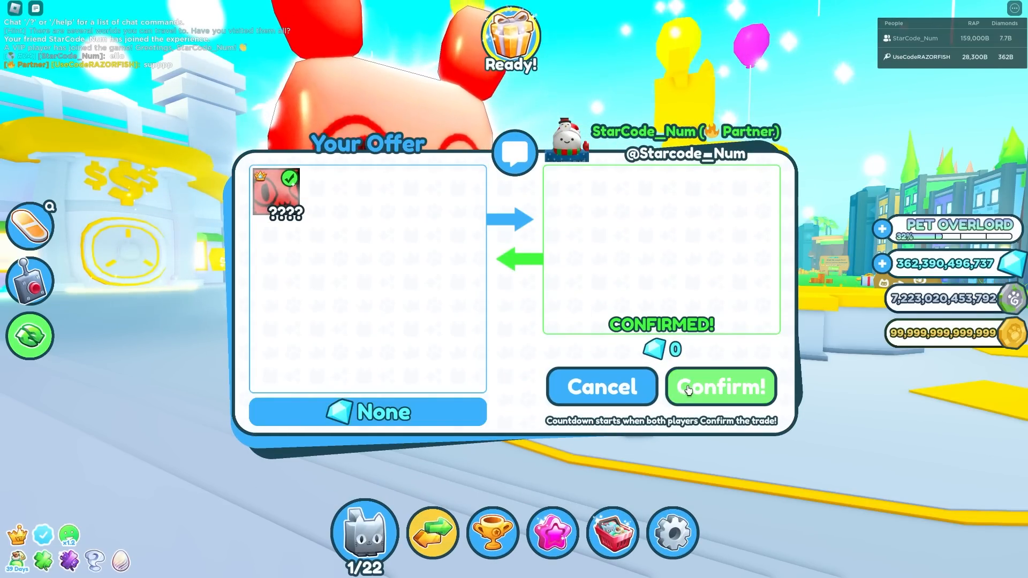
{"action": "left_click", "coordinate": [719, 386]}
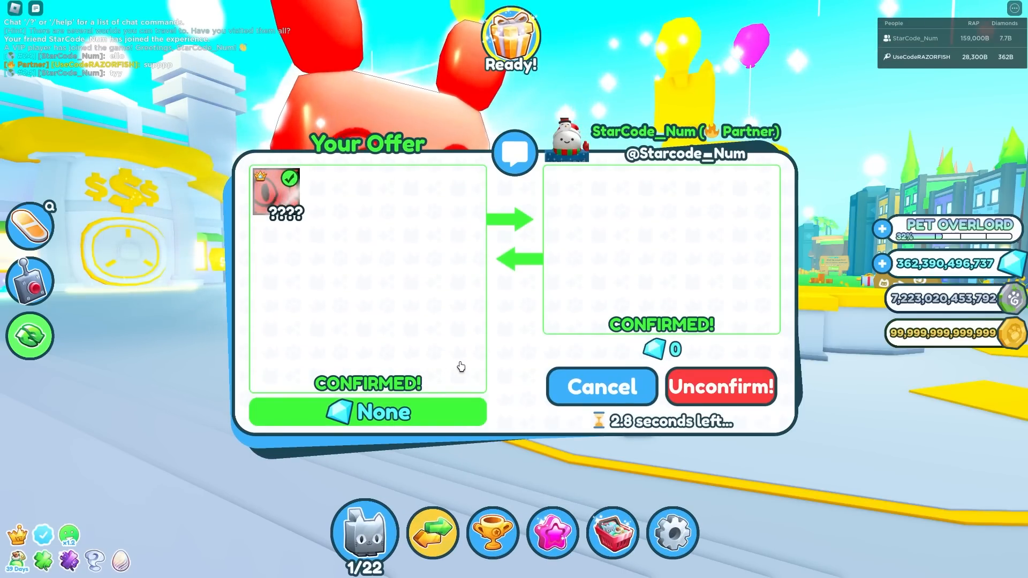
{"action": "mouse_move", "coordinate": [682, 292]}
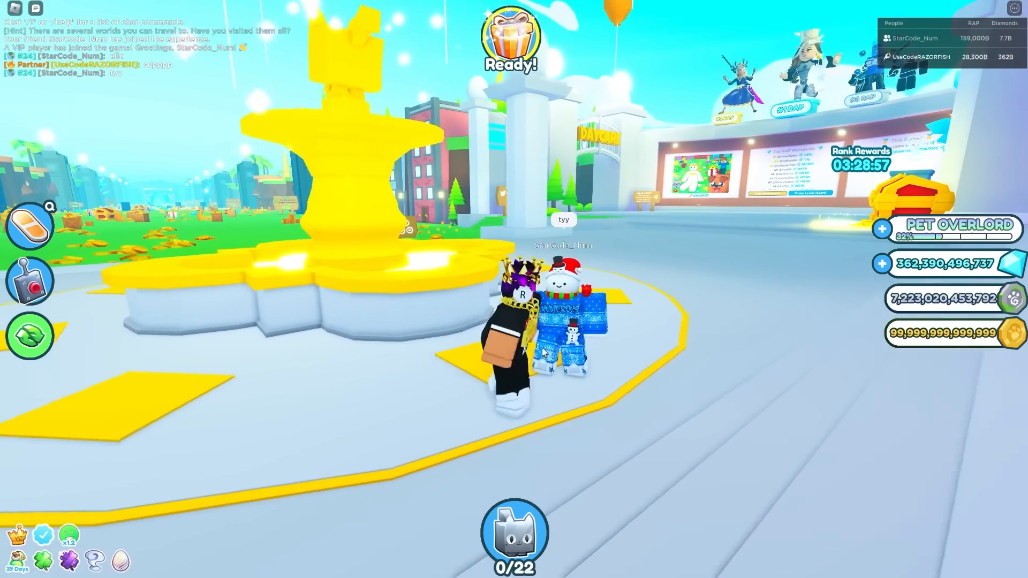
{"action": "type", "text": "yeah np br"}
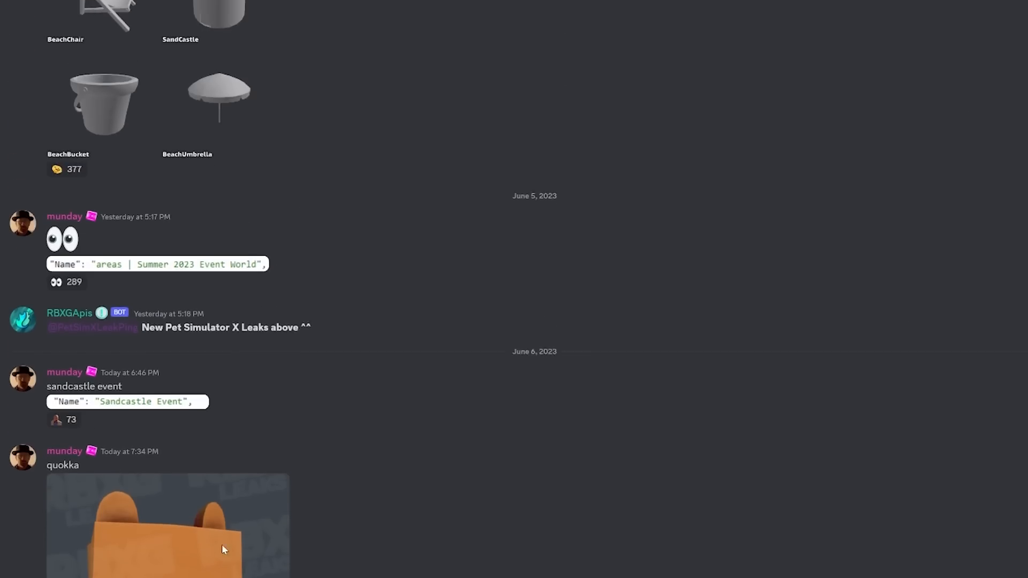
{"action": "scroll", "scroll_direction": "down", "scroll_amount": 3}
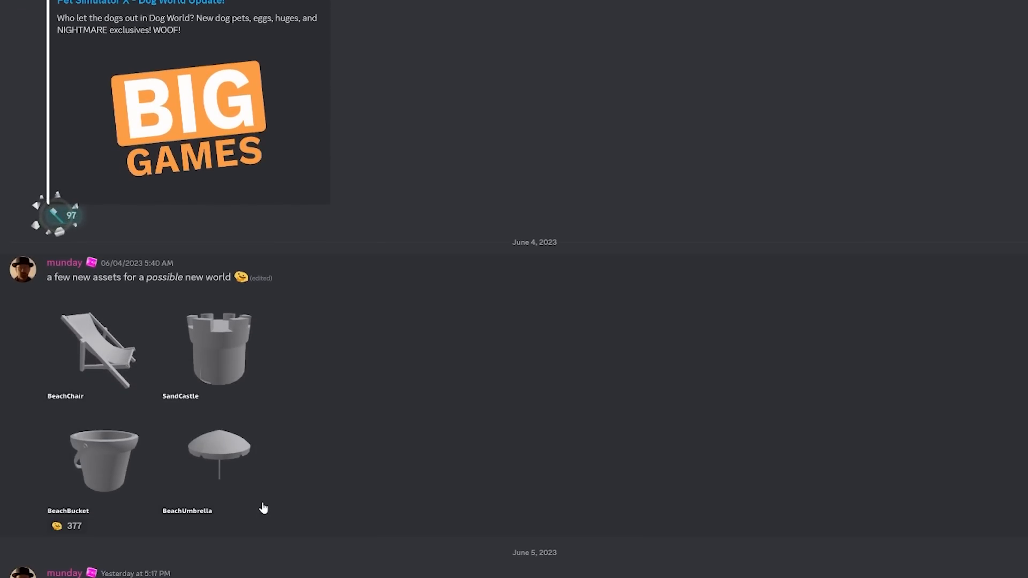
{"action": "scroll", "scroll_direction": "down", "scroll_amount": 3}
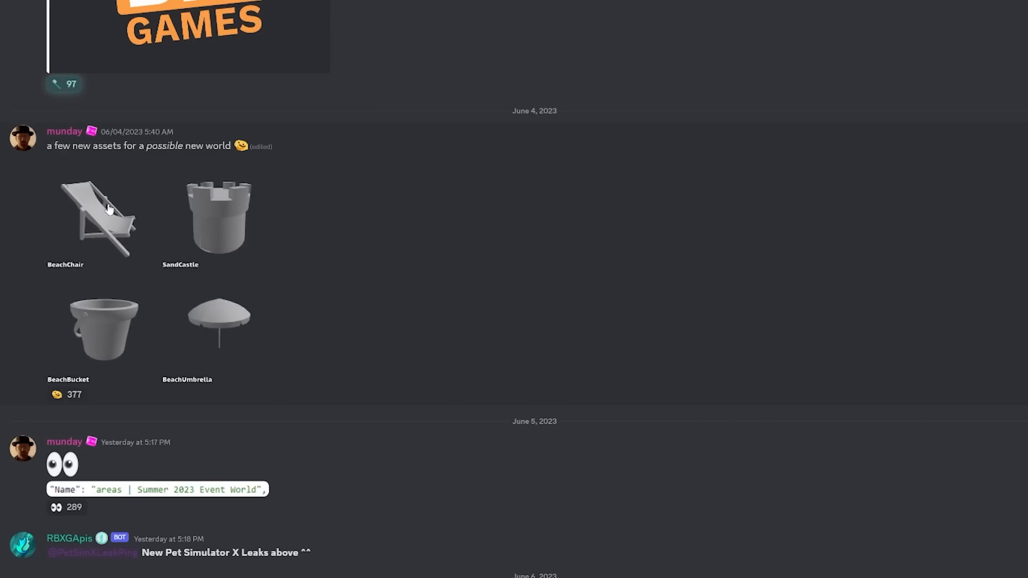
{"action": "left_click_drag", "start_coordinate": [148, 145], "coordinate": [231, 146]}
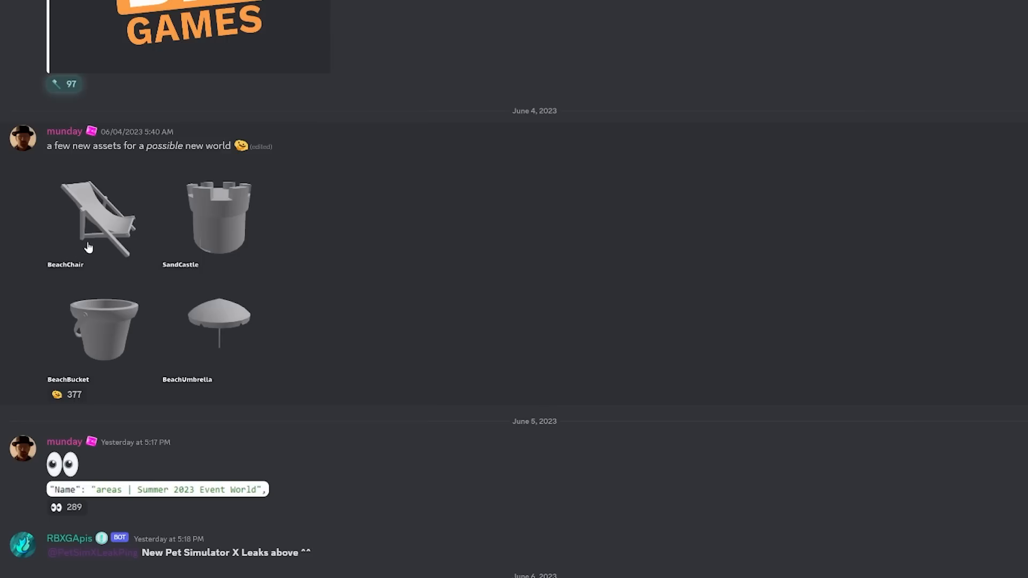
{"action": "mouse_move", "coordinate": [143, 364]}
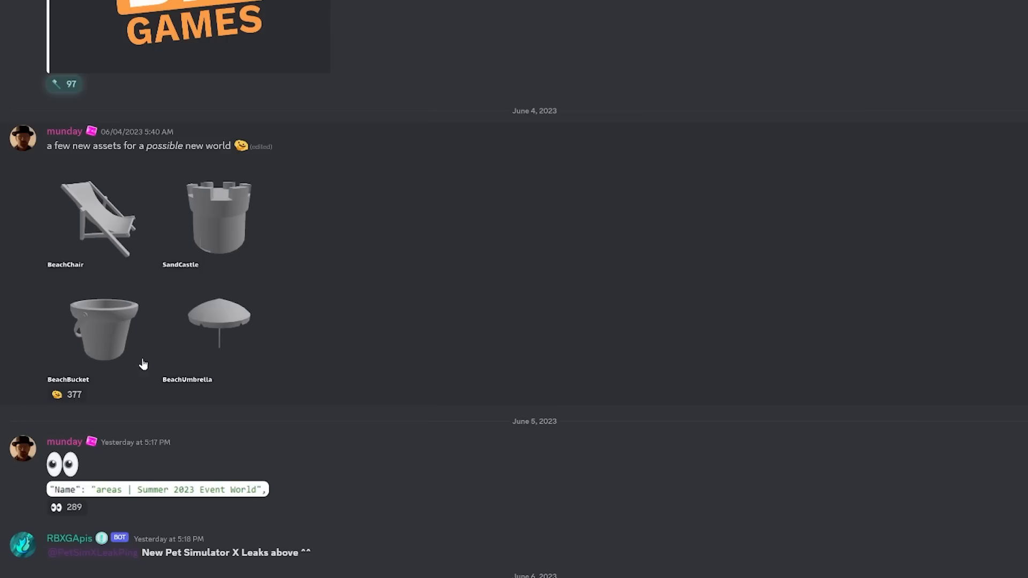
{"action": "mouse_move", "coordinate": [128, 273]}
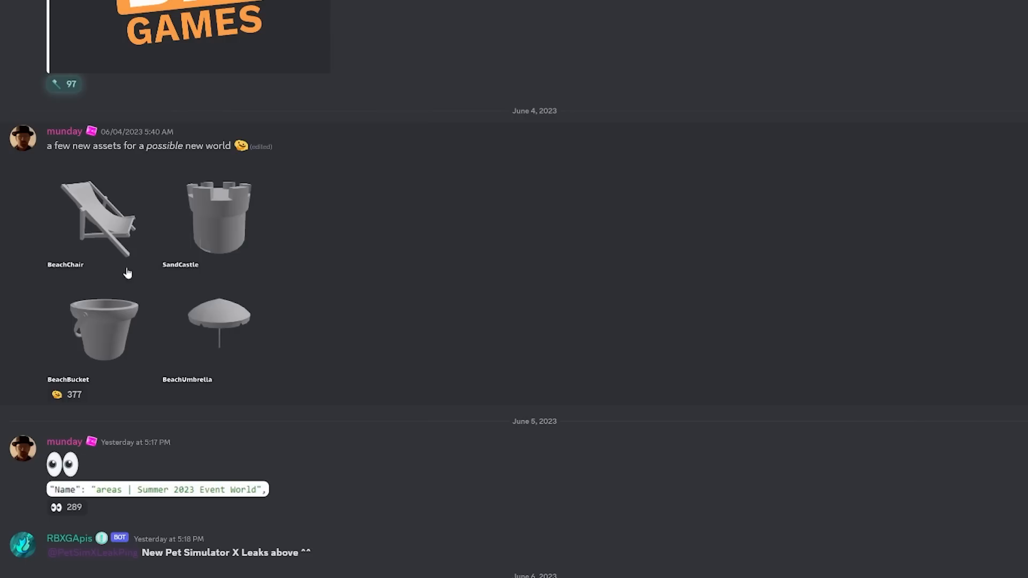
{"action": "mouse_move", "coordinate": [400, 247]}
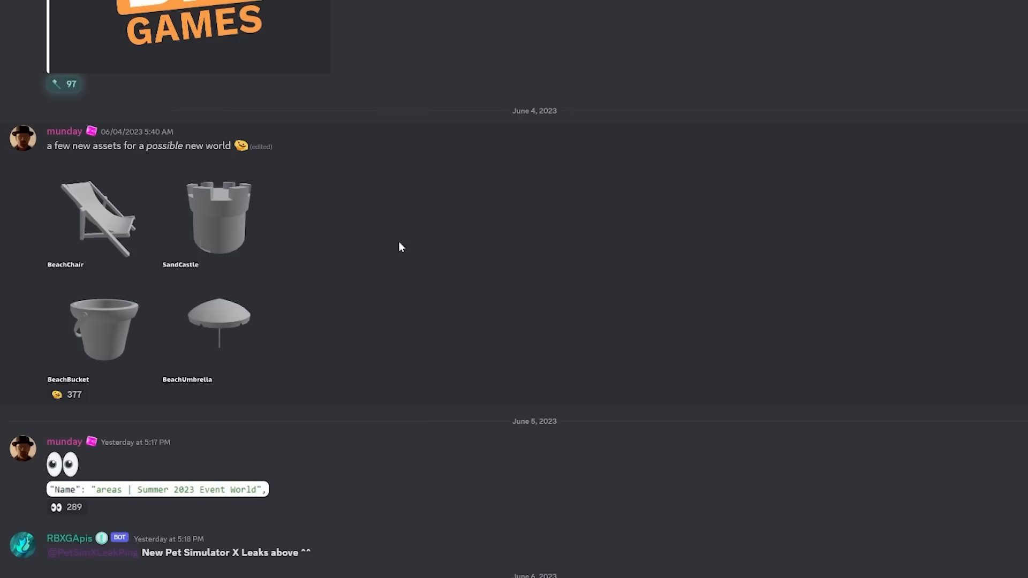
{"action": "mouse_move", "coordinate": [429, 275]}
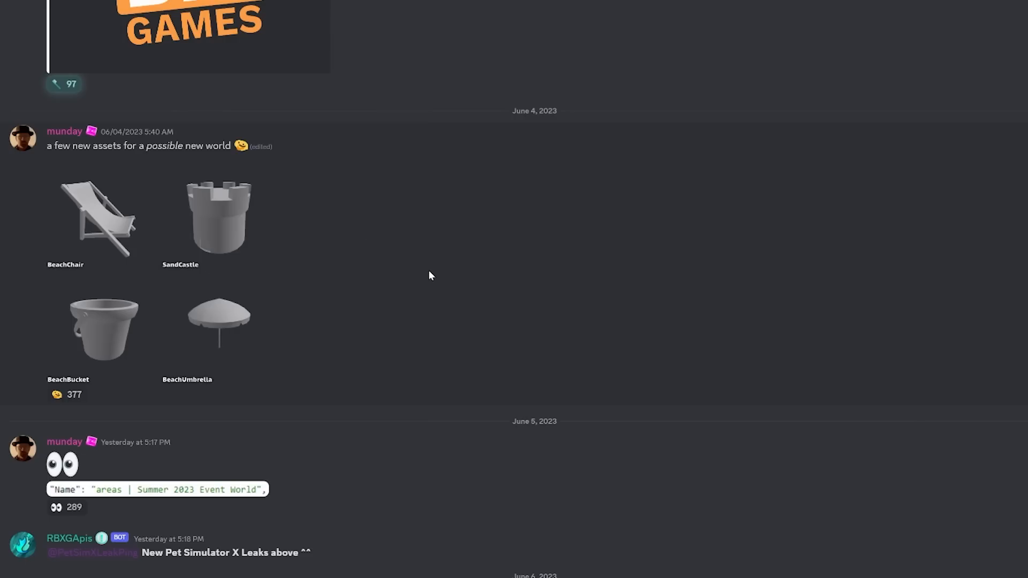
{"action": "scroll", "scroll_direction": "down", "scroll_amount": 3}
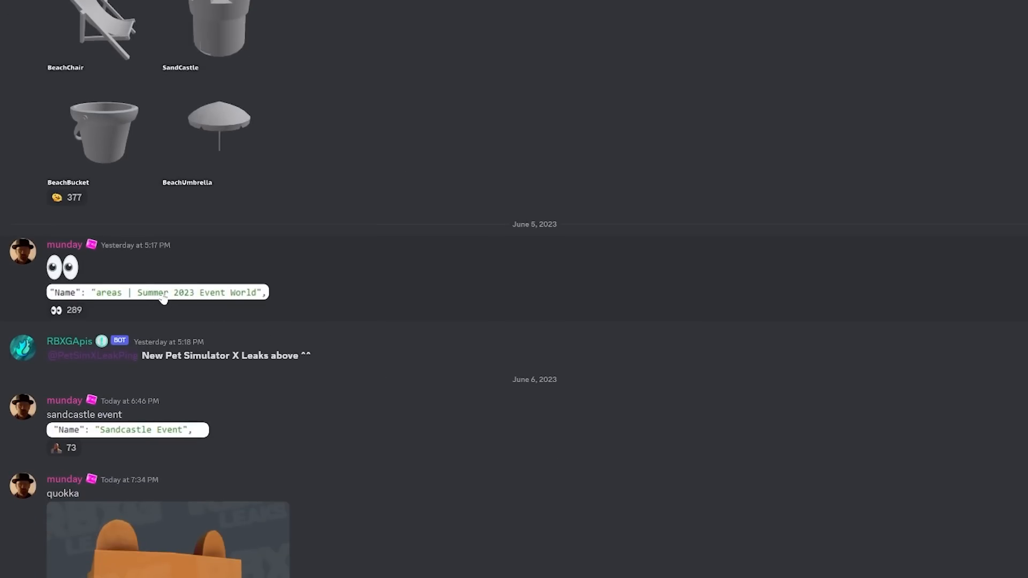
{"action": "mouse_move", "coordinate": [146, 306]}
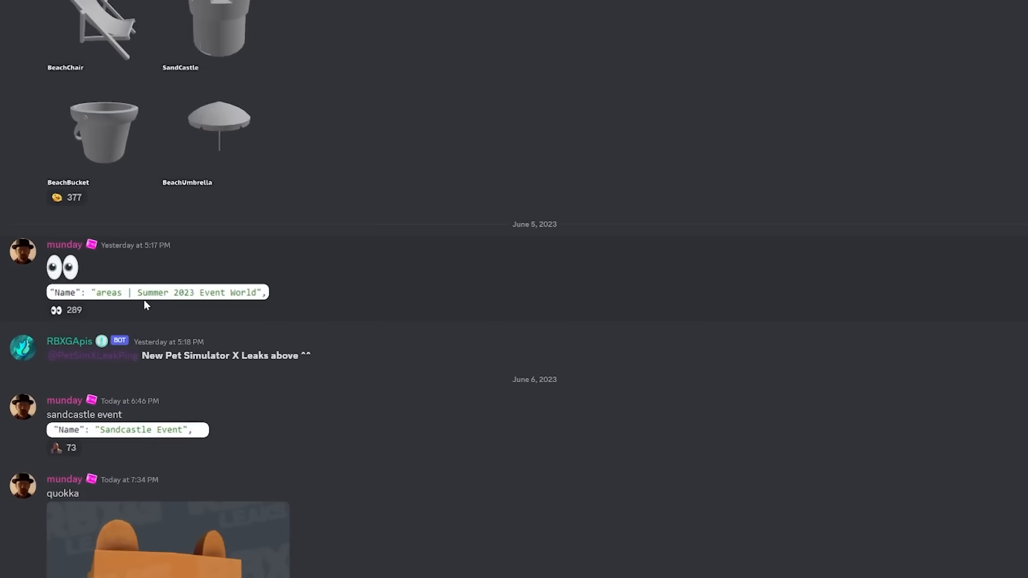
{"action": "mouse_move", "coordinate": [234, 306]}
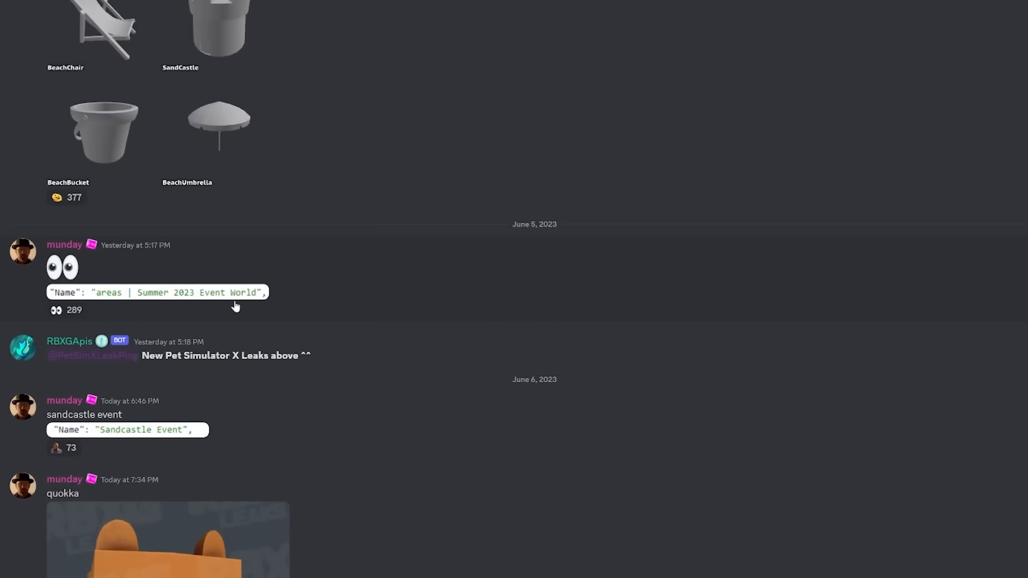
{"action": "mouse_move", "coordinate": [373, 318]}
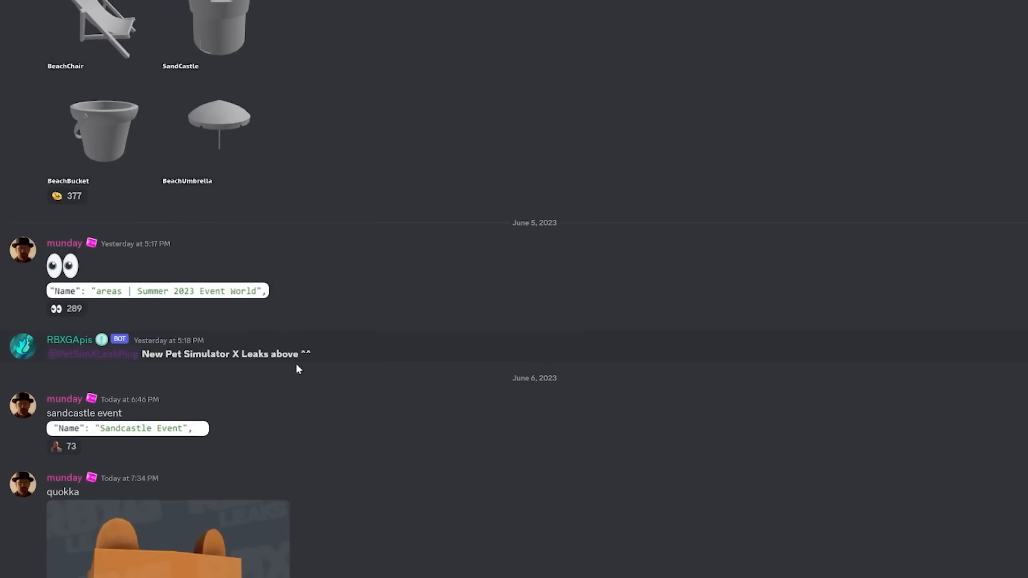
{"action": "scroll", "scroll_direction": "down", "scroll_amount": 3}
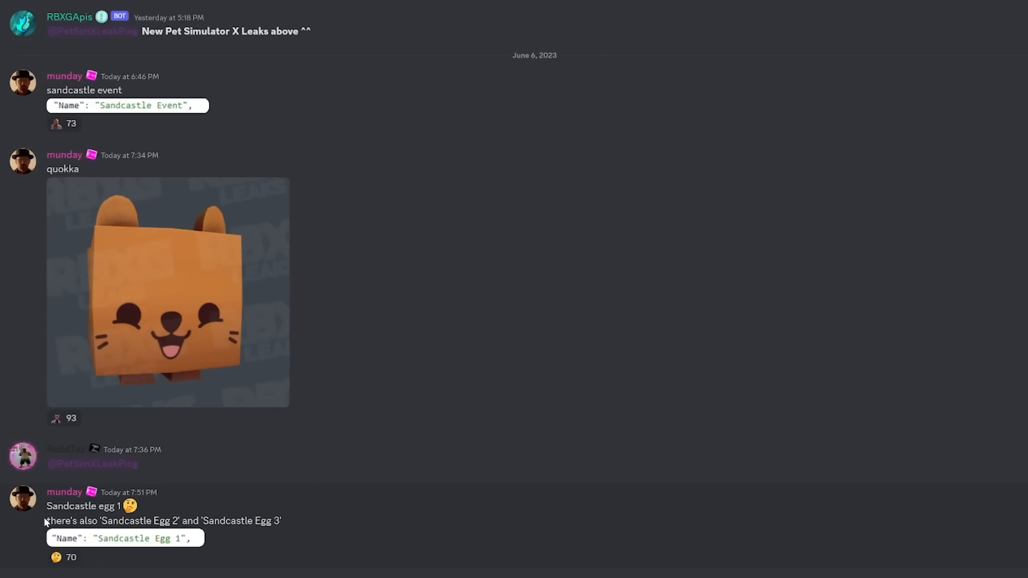
{"action": "left_click_drag", "start_coordinate": [46, 505], "coordinate": [203, 538]}
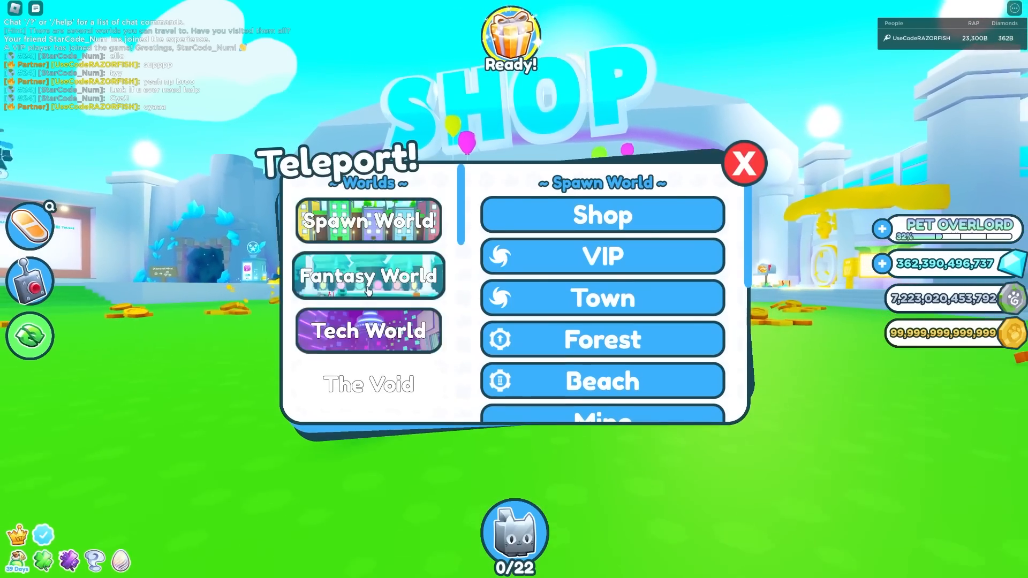
- Teleport from Spawn World to Limbo via the Worlds list
{"action": "scroll", "scroll_direction": "down", "scroll_amount": 3}
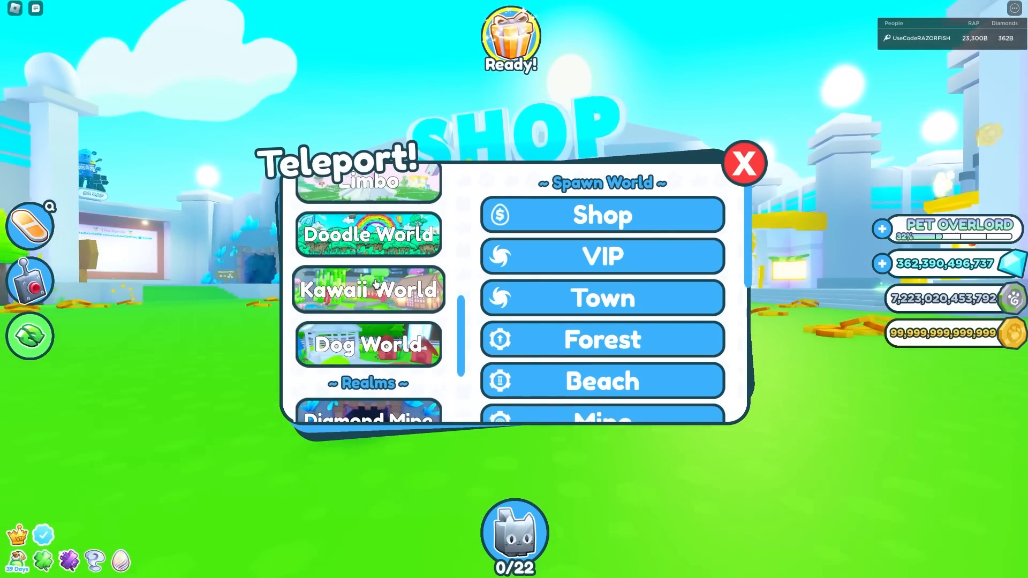
{"action": "left_click", "coordinate": [369, 182]}
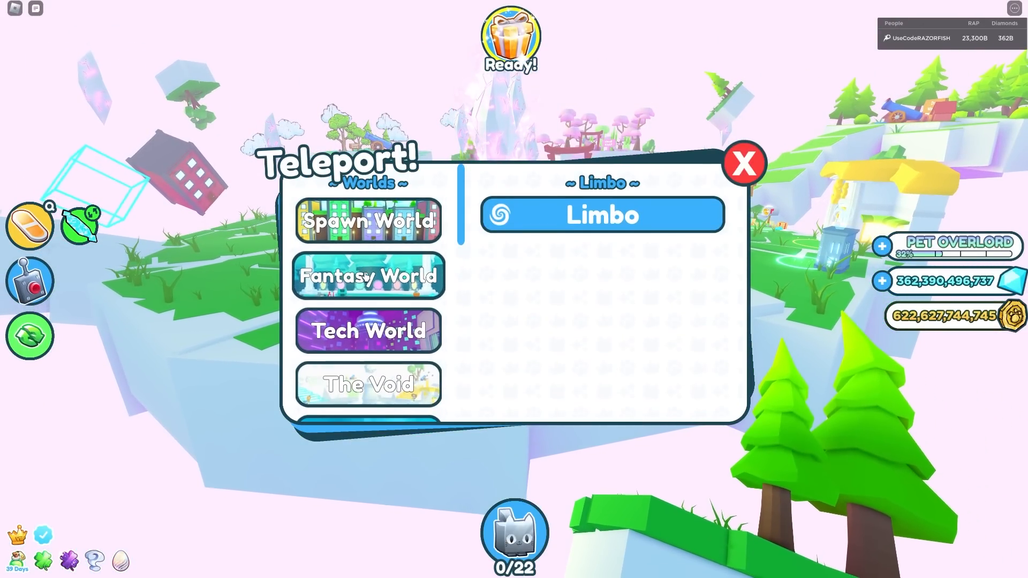
- Browse the remaining worlds and pick Dog World as a destination
{"action": "scroll", "scroll_direction": "down", "scroll_amount": 3}
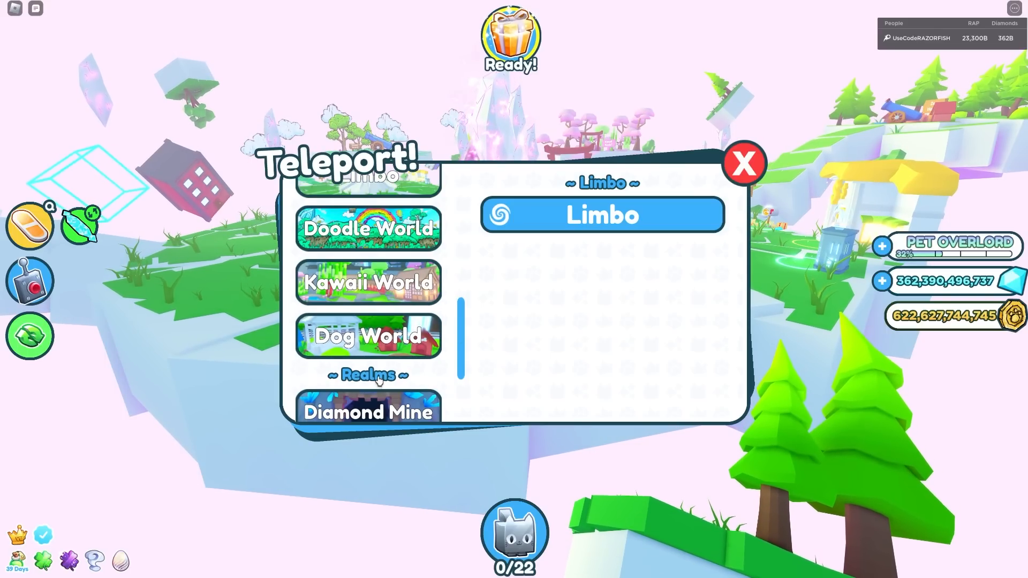
{"action": "mouse_move", "coordinate": [386, 429]}
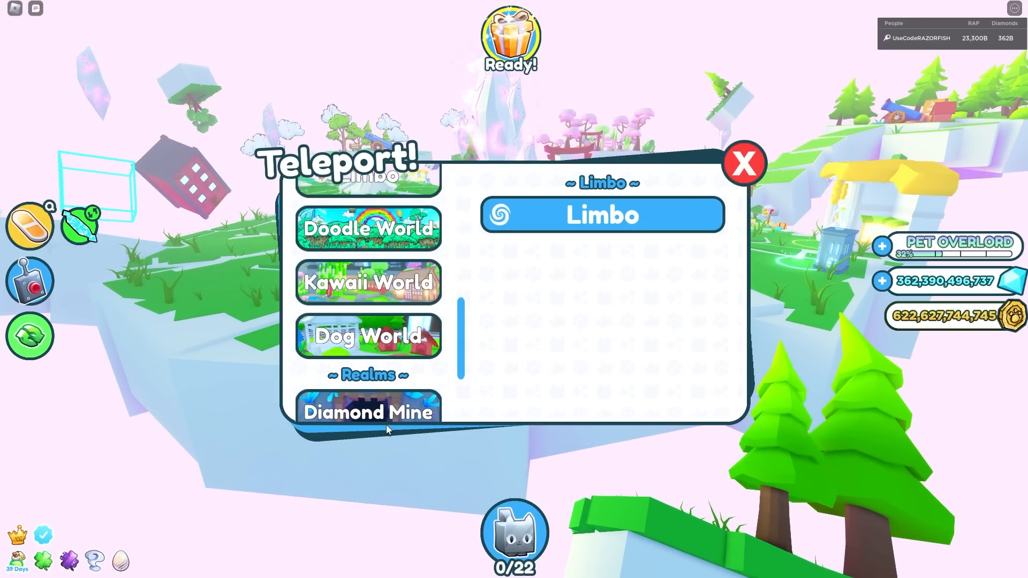
{"action": "left_click", "coordinate": [743, 163]}
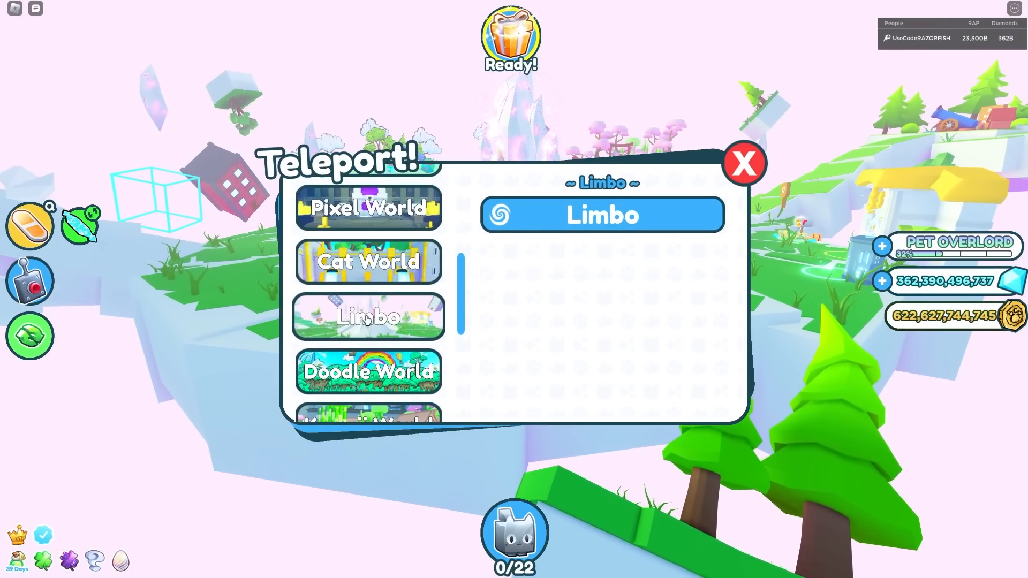
{"action": "scroll", "scroll_direction": "down", "scroll_amount": 3}
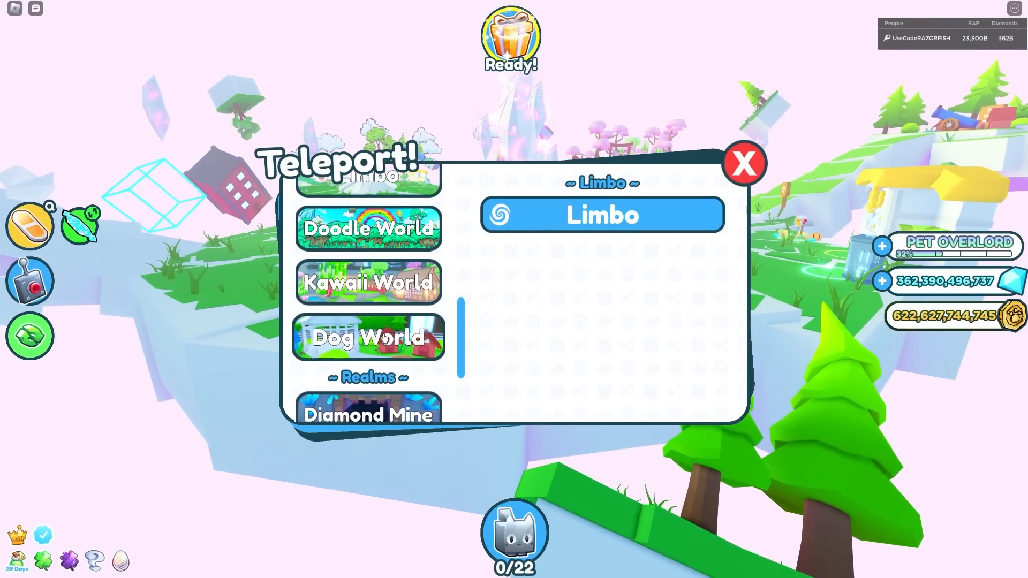
{"action": "left_click", "coordinate": [743, 163]}
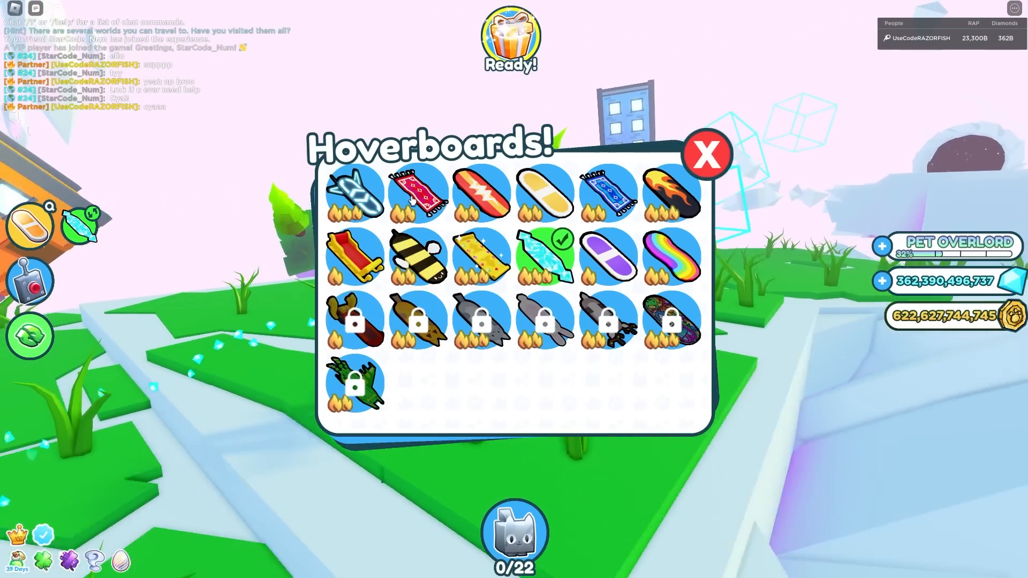
{"action": "mouse_move", "coordinate": [671, 256]}
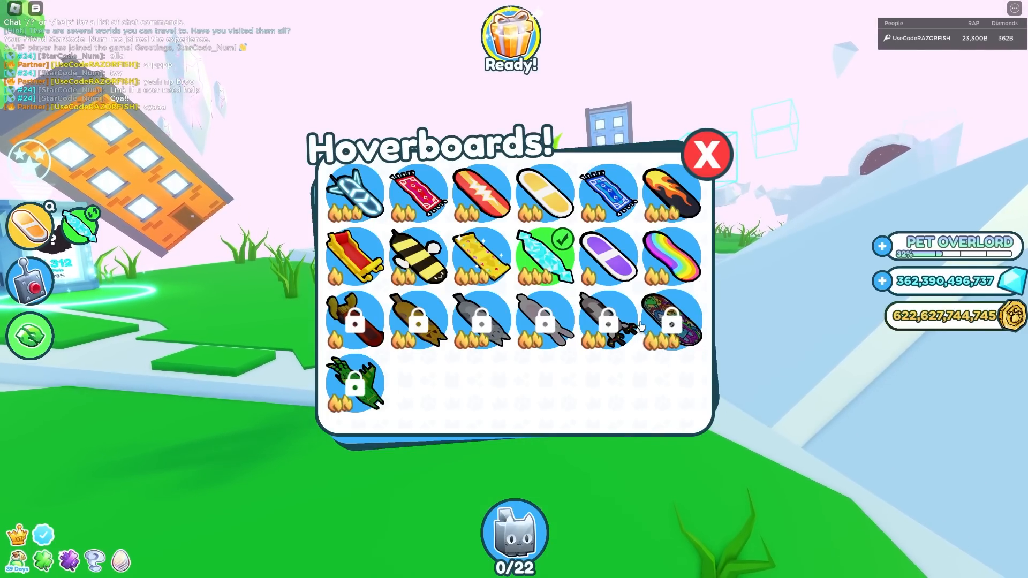
- Read each board's unlock requirement in the Hoverboards panel, then close it
{"action": "left_click", "coordinate": [706, 155]}
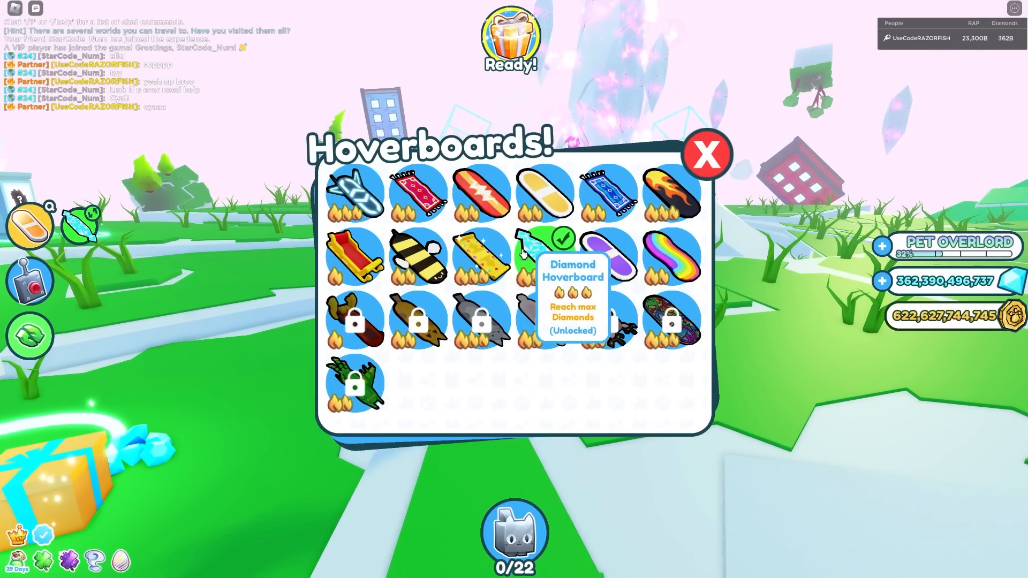
{"action": "mouse_move", "coordinate": [606, 193]}
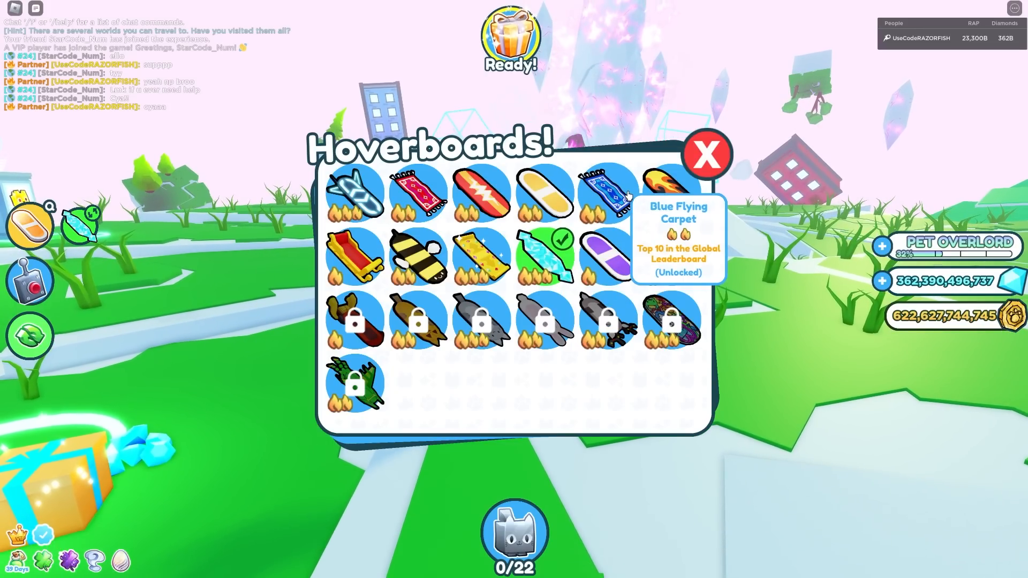
{"action": "mouse_move", "coordinate": [416, 191]}
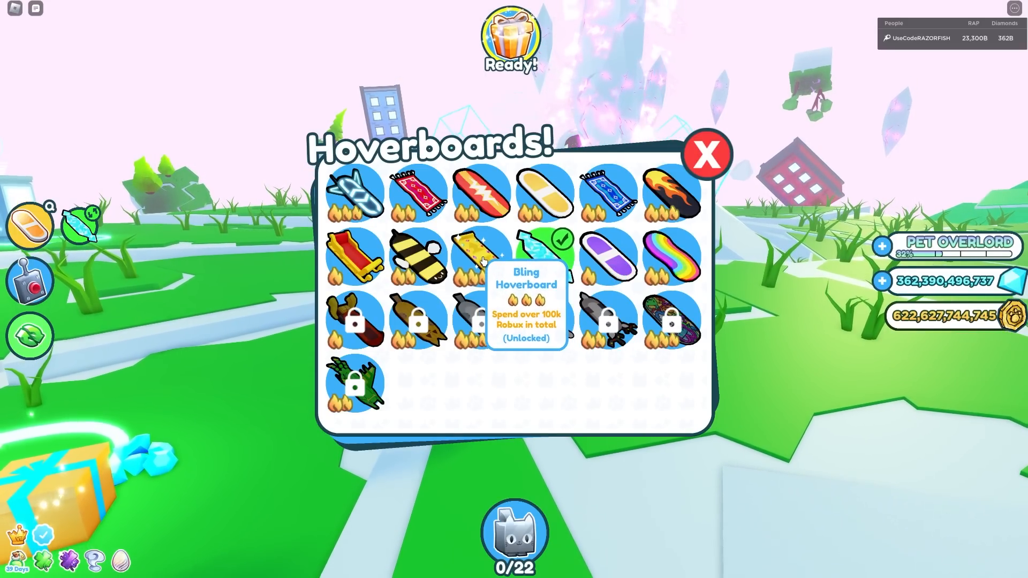
{"action": "mouse_move", "coordinate": [416, 191]}
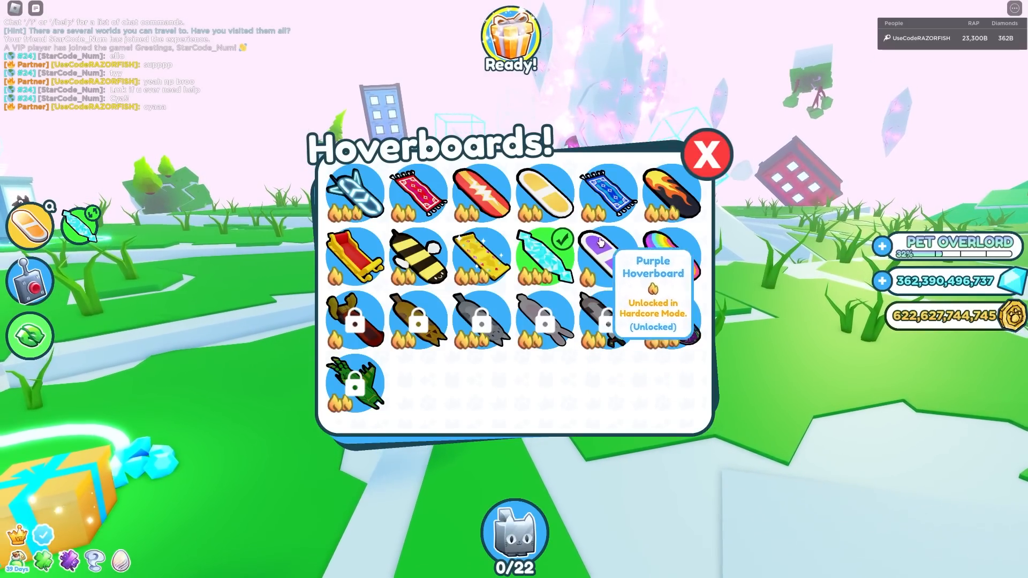
{"action": "mouse_move", "coordinate": [542, 192]}
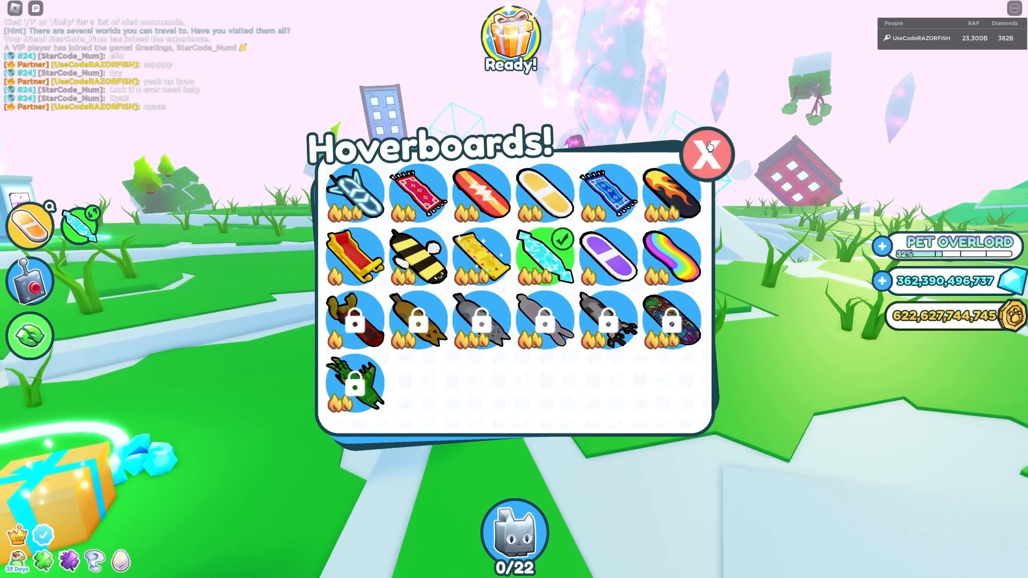
{"action": "left_click", "coordinate": [708, 155]}
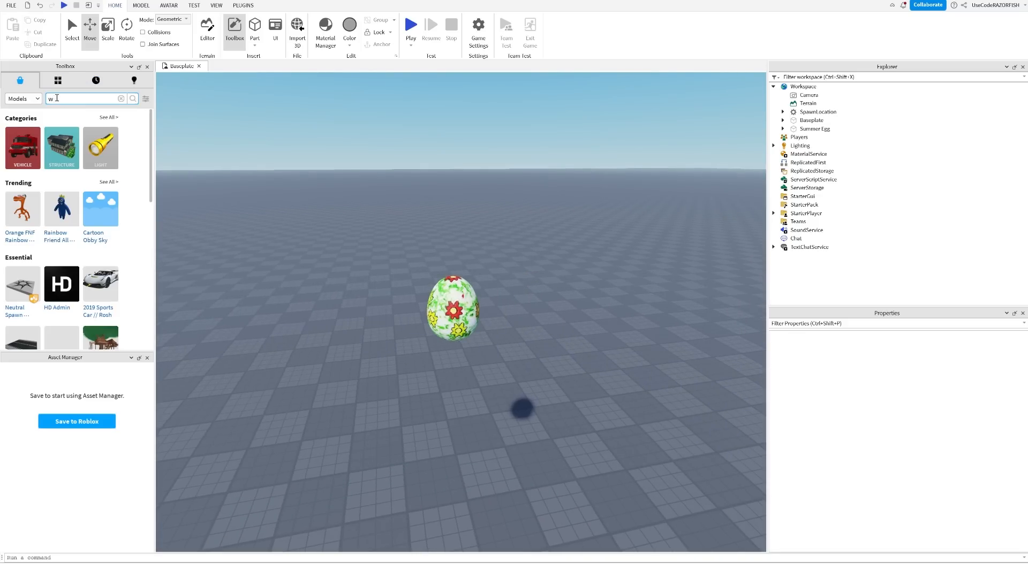
- Search the Toolbox models for 'hoverboard' to insert Louis Vuitton x Supreme boards
{"action": "left_click", "coordinate": [121, 99]}
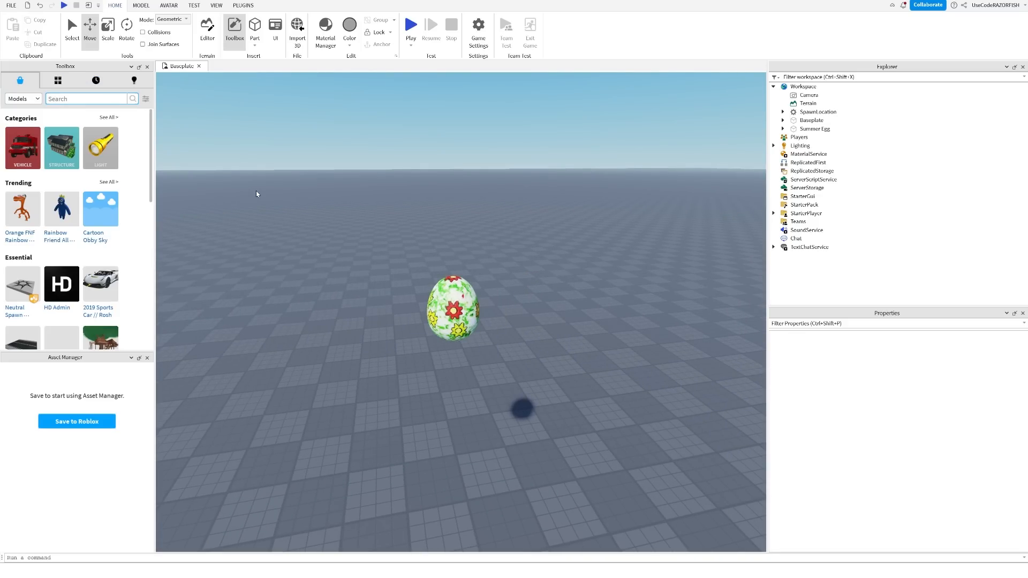
{"action": "type", "text": "hoverboard"}
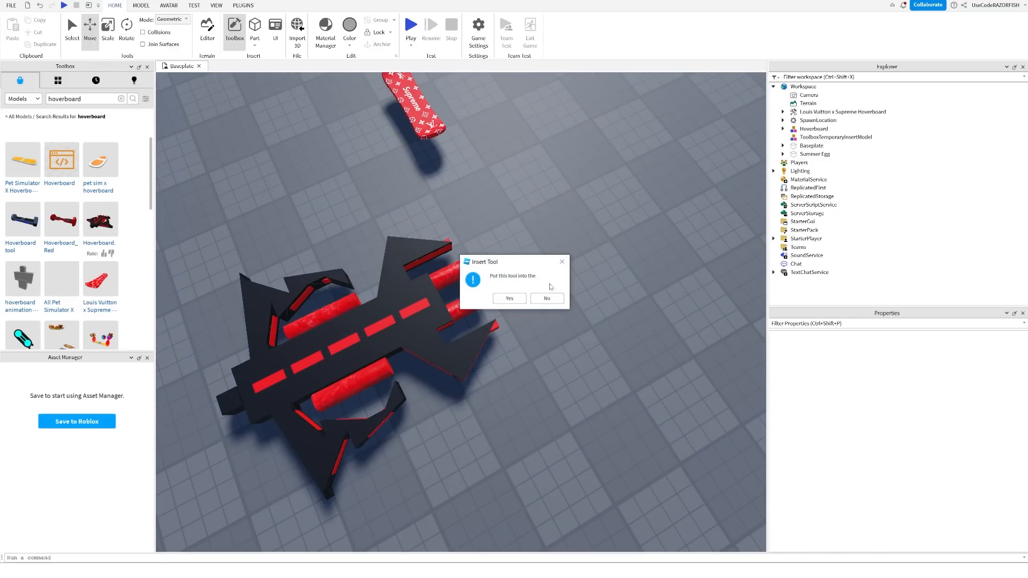
- Keep the board as a model rather than a tool and insert the cat hoverboard
{"action": "left_click", "coordinate": [509, 299]}
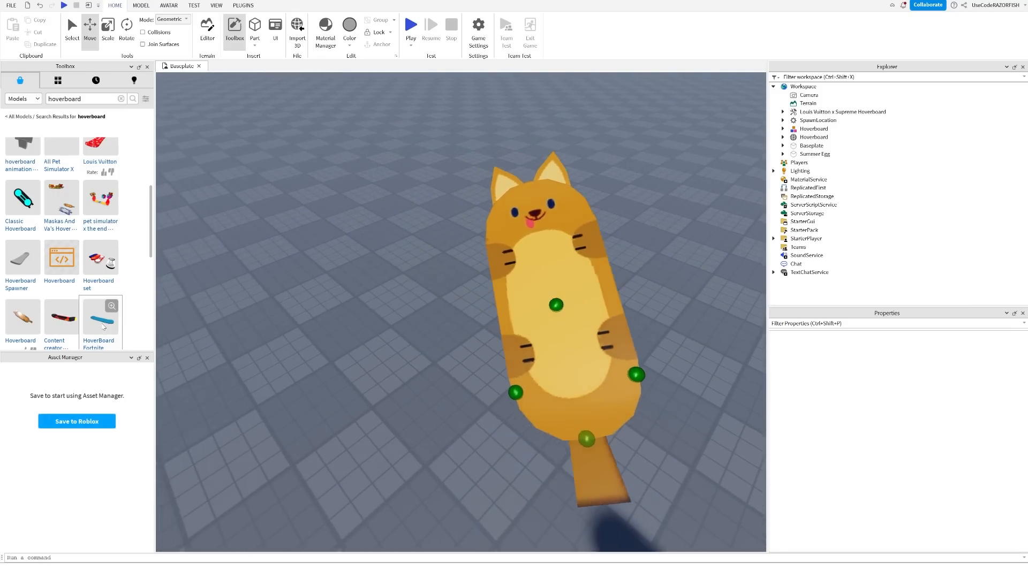
{"action": "left_click", "coordinate": [100, 321]}
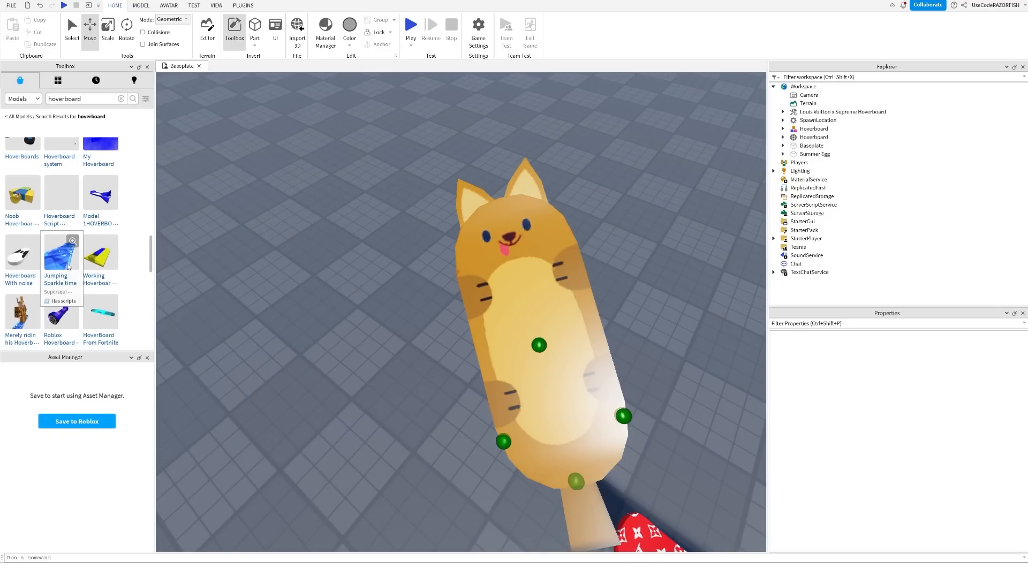
- Scroll through more hoverboard results in the Toolbox
{"action": "scroll", "scroll_direction": "down", "scroll_amount": 3}
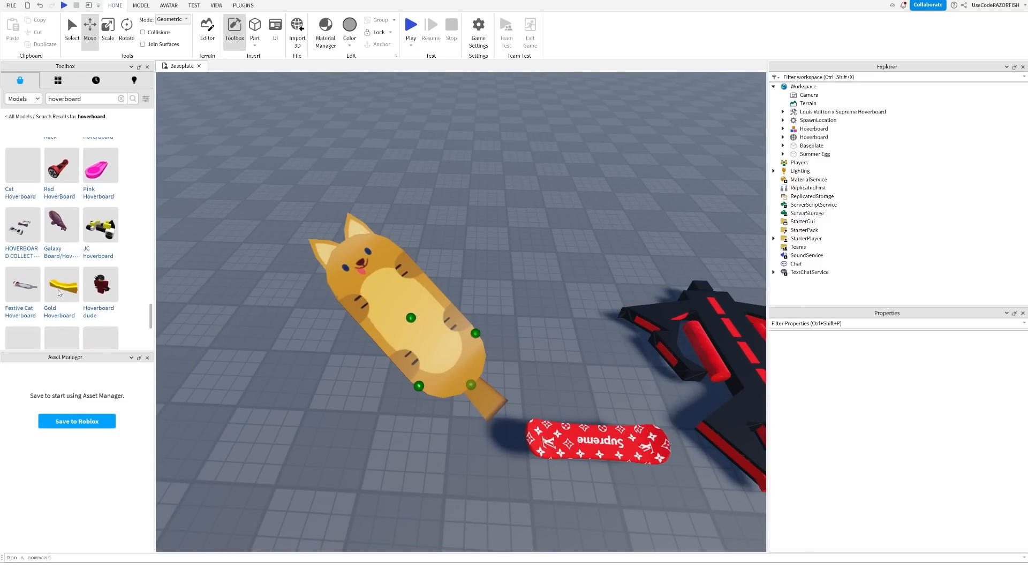
{"action": "scroll", "scroll_direction": "down", "scroll_amount": 3}
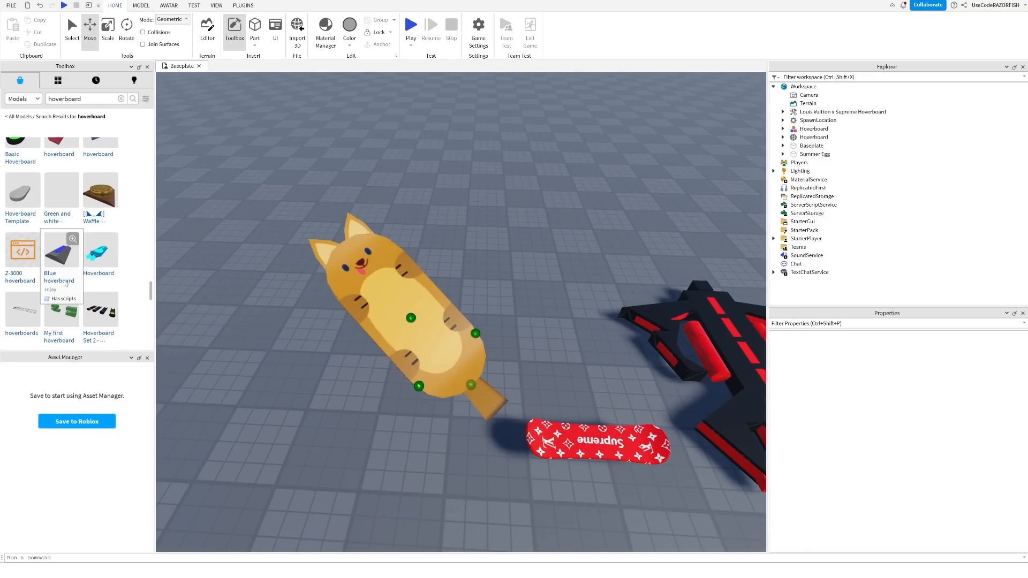
{"action": "scroll", "scroll_direction": "down", "scroll_amount": 3}
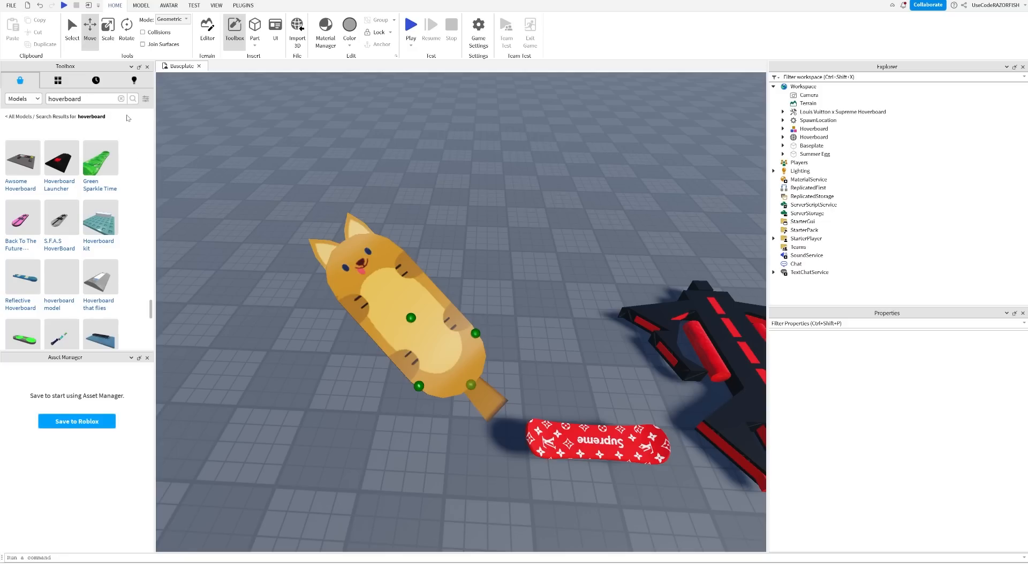
- Search the Toolbox for 'summer eggs' and 'beach egg', browse results, then clear the search
{"action": "type", "text": "su"}
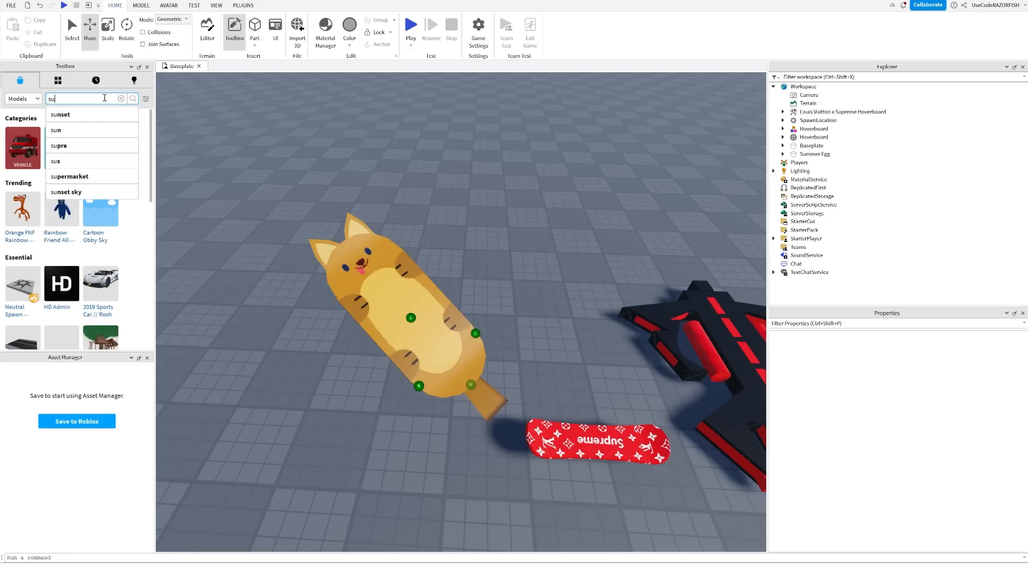
{"action": "type", "text": "summer eggs"}
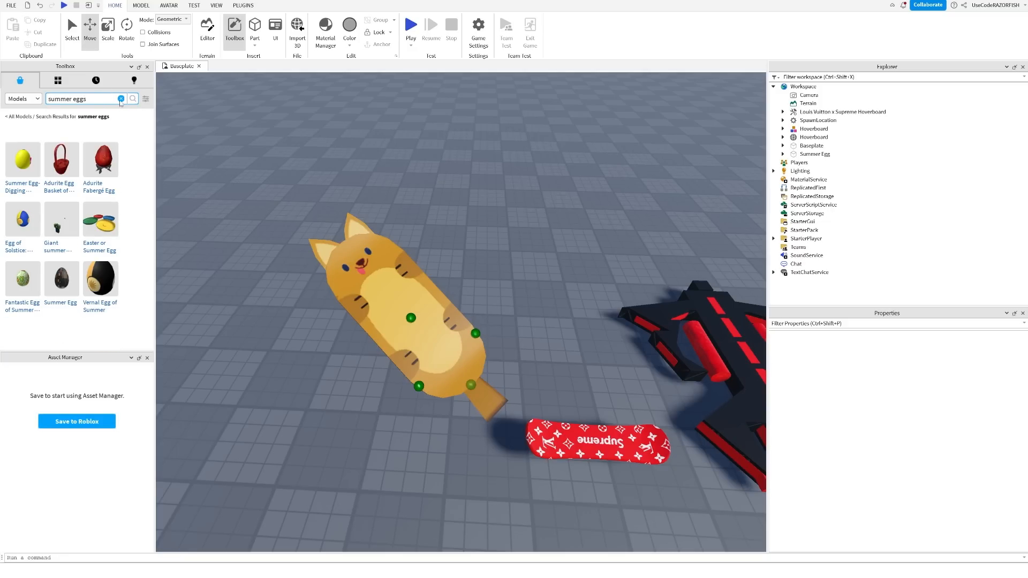
{"action": "type", "text": "beach g"}
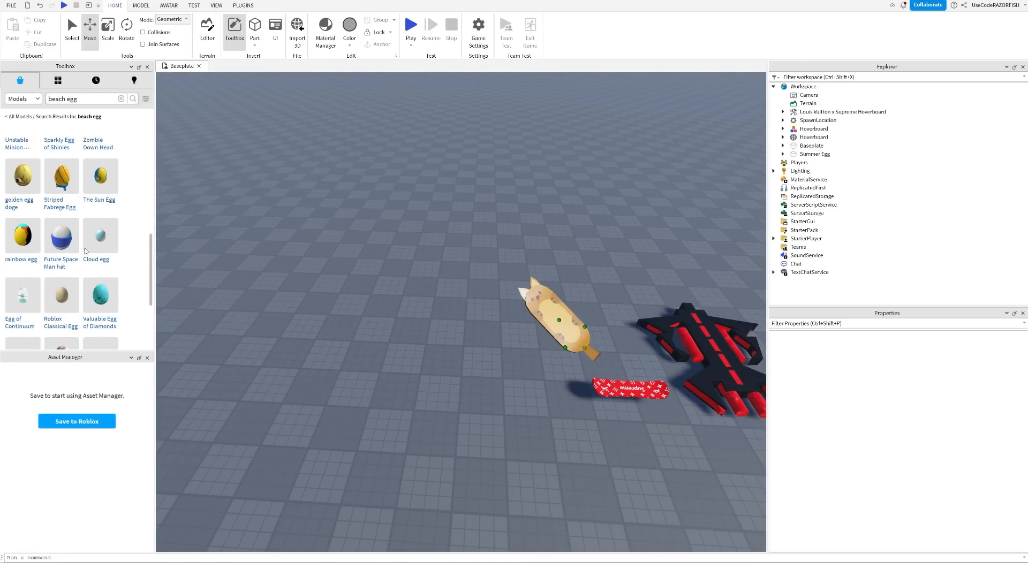
{"action": "scroll", "scroll_direction": "down", "scroll_amount": 3}
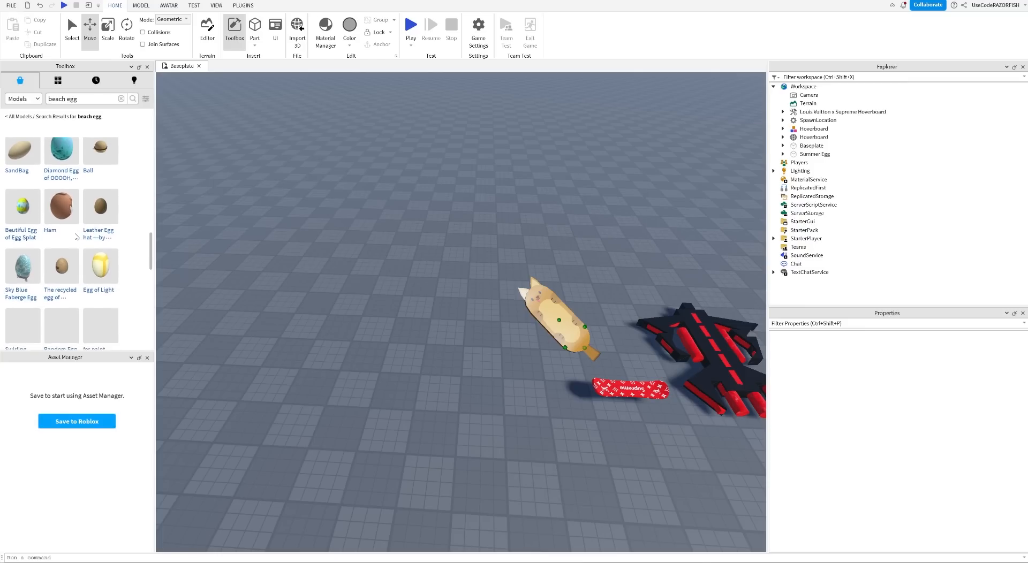
{"action": "scroll", "scroll_direction": "down", "scroll_amount": 3}
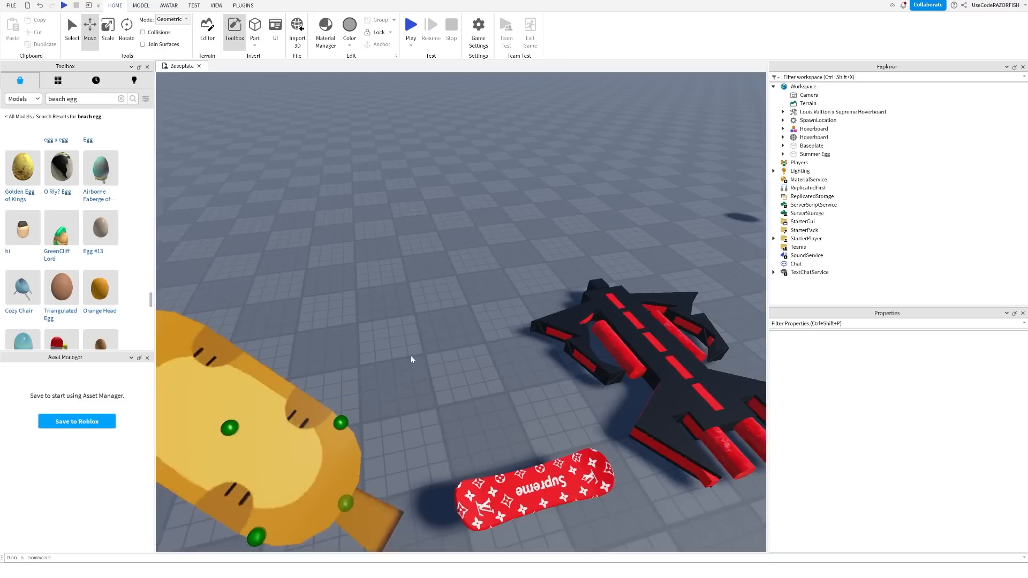
{"action": "left_click", "coordinate": [121, 98]}
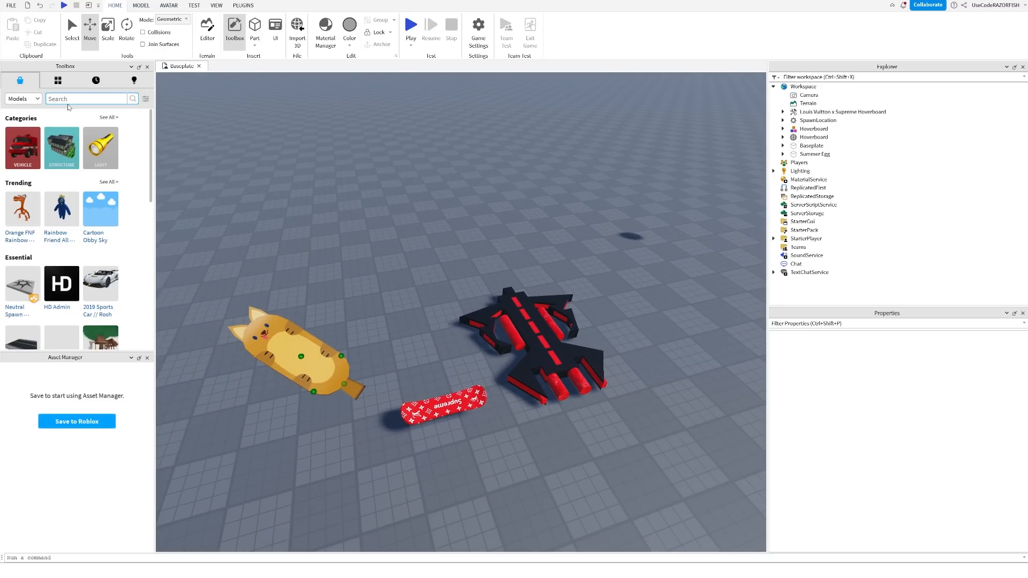
- Search the Toolbox for 'beach map' and then 'pet simulator map'
{"action": "type", "text": "beach map"}
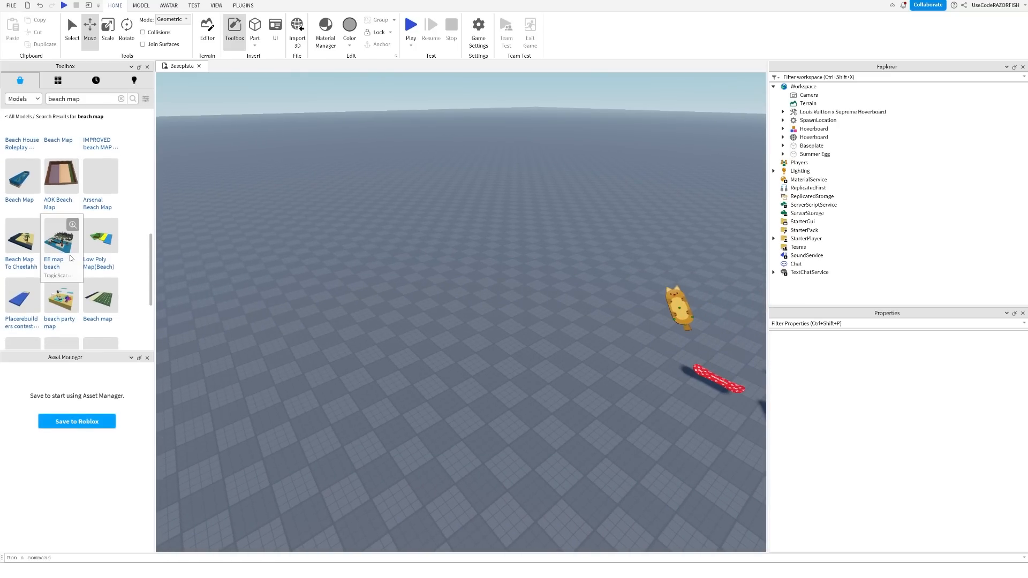
{"action": "left_click", "coordinate": [60, 238]}
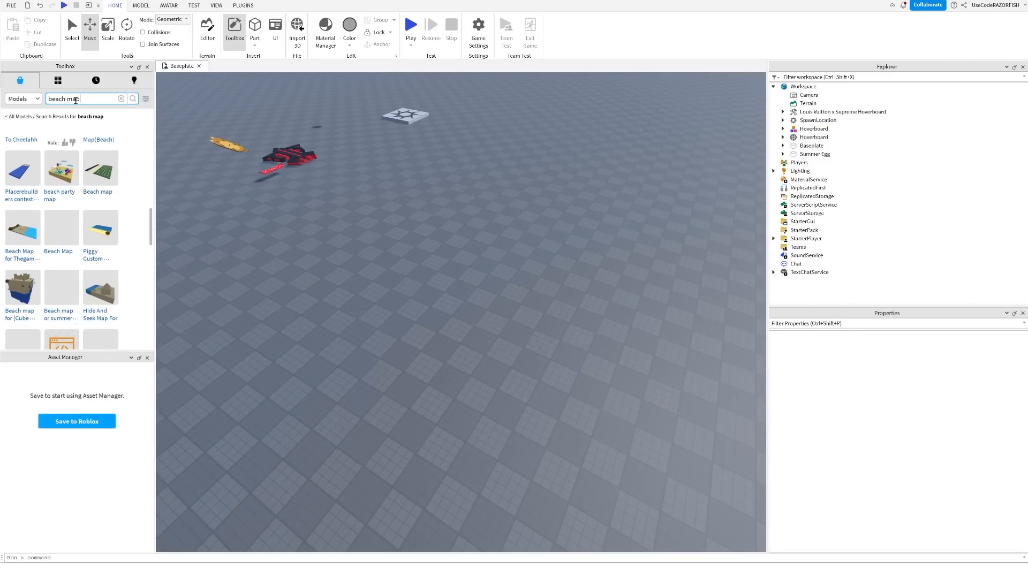
{"action": "type", "text": "pet simulator"}
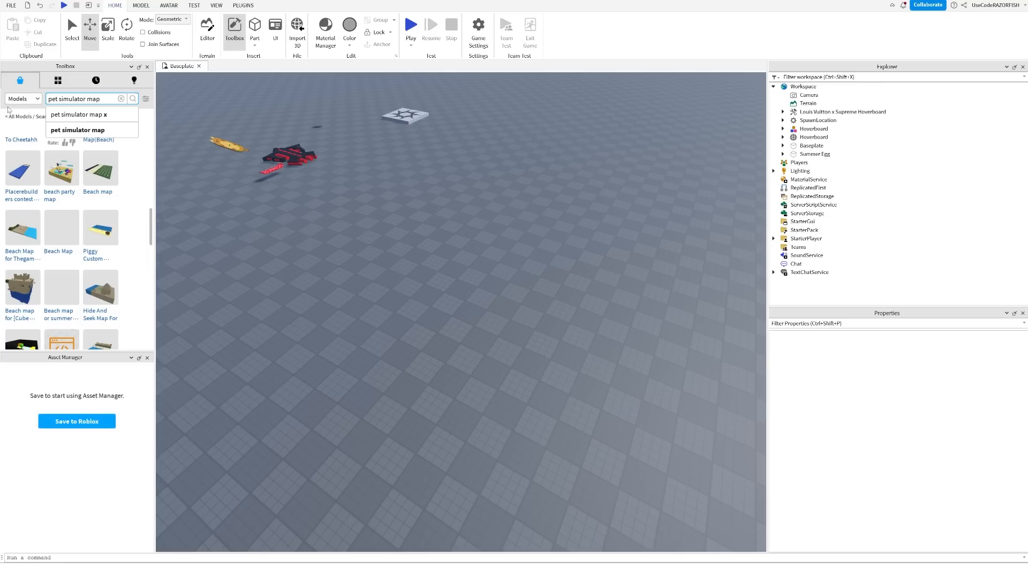
{"action": "key", "text": "Backspace"}
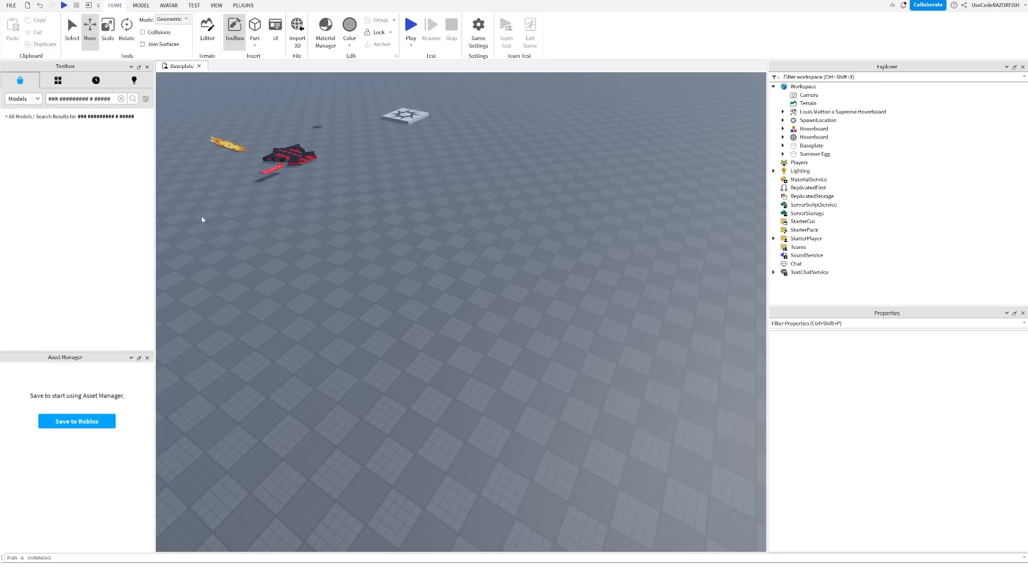
- Clear the search and browse results for 'beach simulator'
{"action": "left_click", "coordinate": [121, 99]}
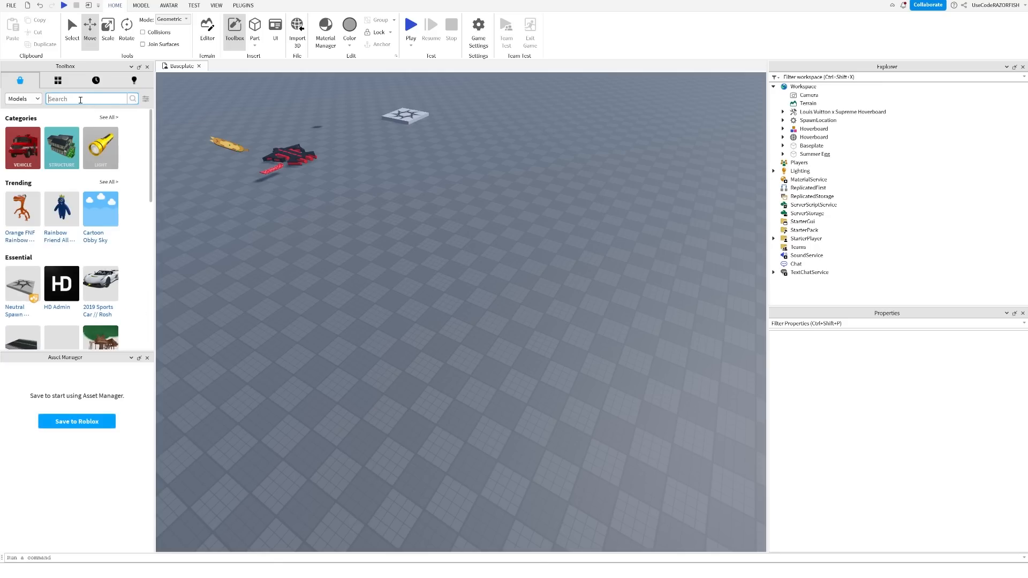
{"action": "type", "text": "beach simulator"}
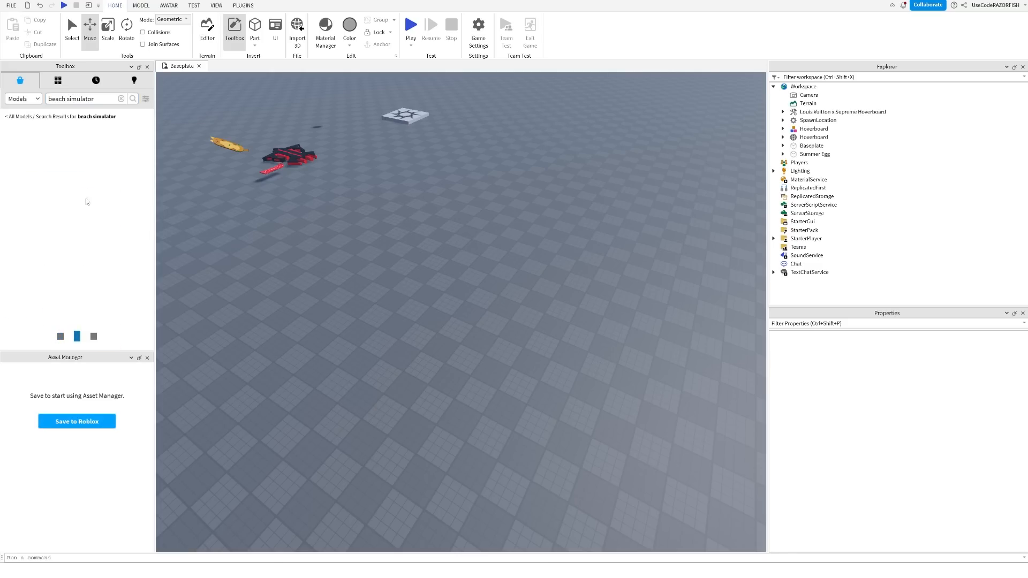
{"action": "left_click", "coordinate": [133, 99]}
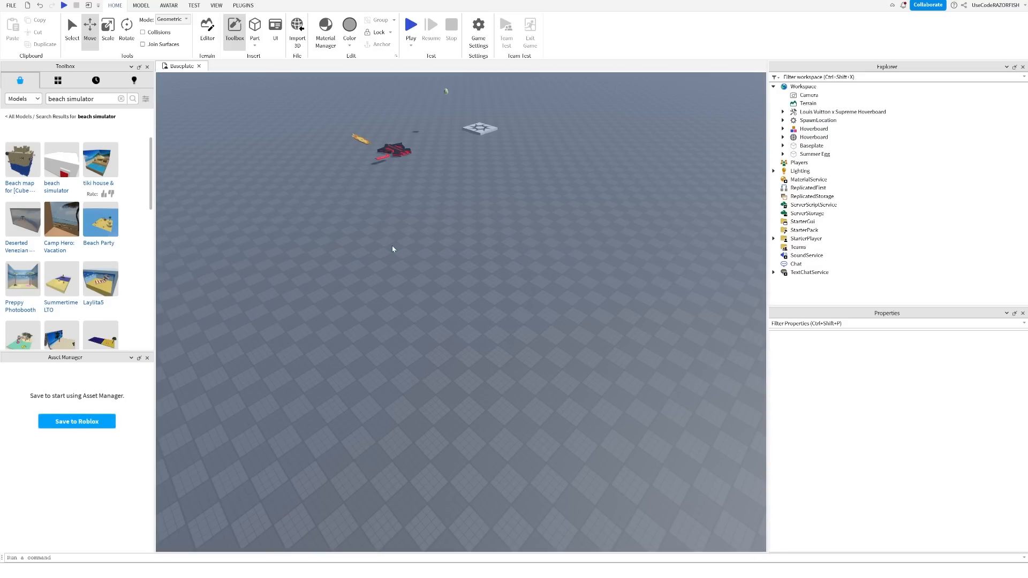
{"action": "scroll", "scroll_direction": "down", "scroll_amount": 3}
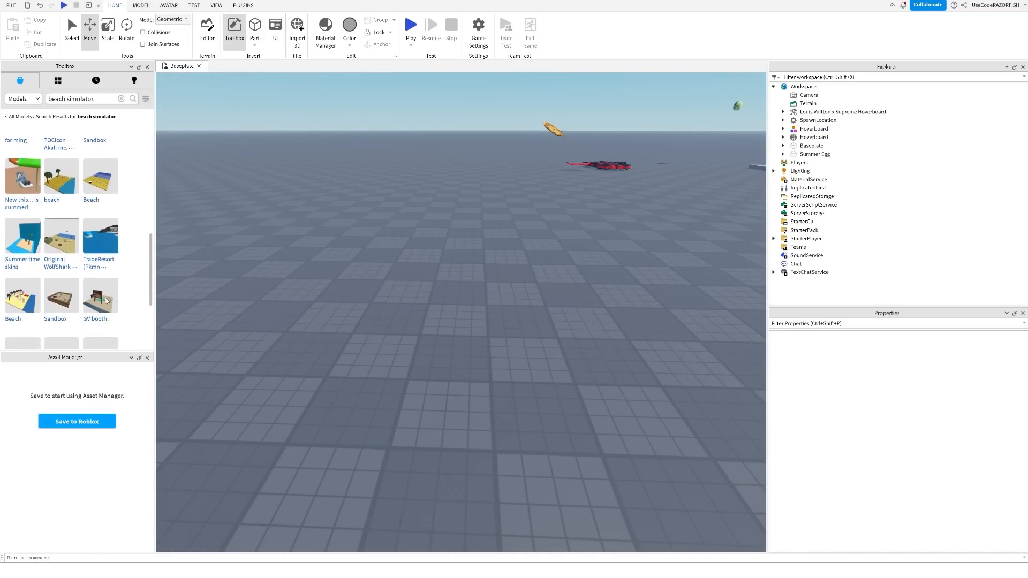
{"action": "mouse_move", "coordinate": [60, 299]}
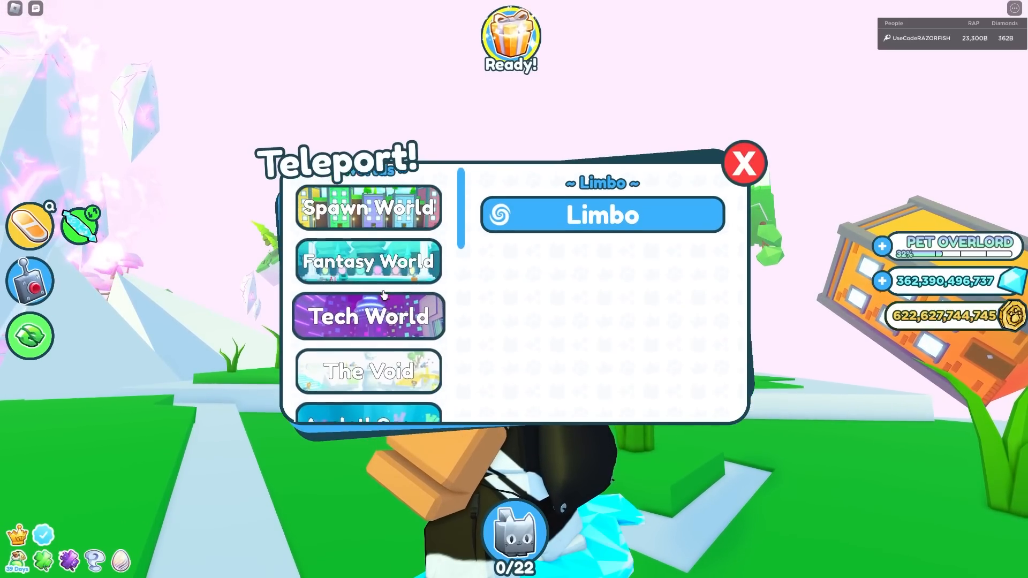
- Teleport to the Beach zone under Spawn World
{"action": "scroll", "scroll_direction": "down", "scroll_amount": 3}
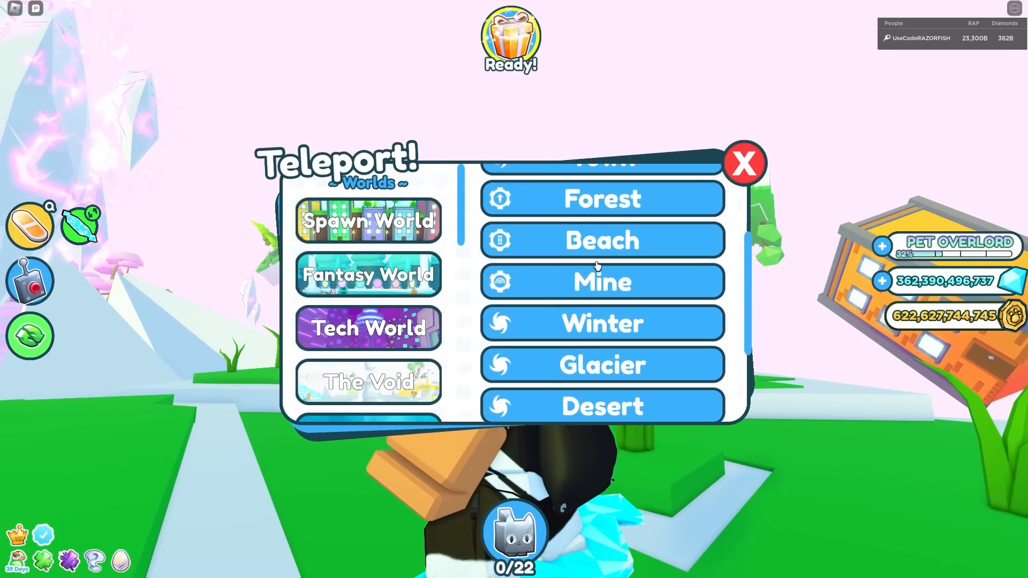
{"action": "left_click", "coordinate": [367, 221]}
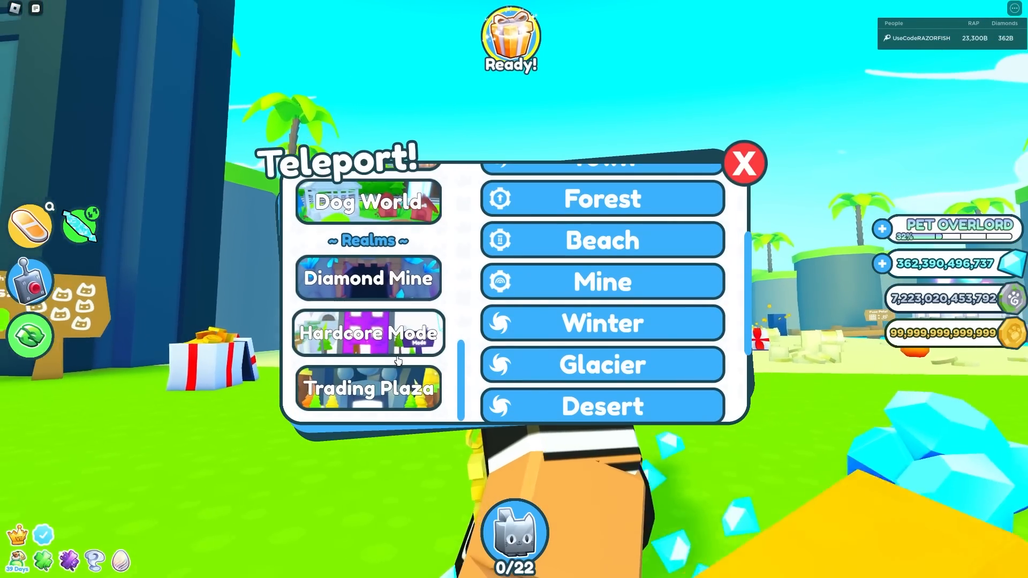
- Travel on to Dog World and then onward to another world
{"action": "left_click", "coordinate": [367, 203]}
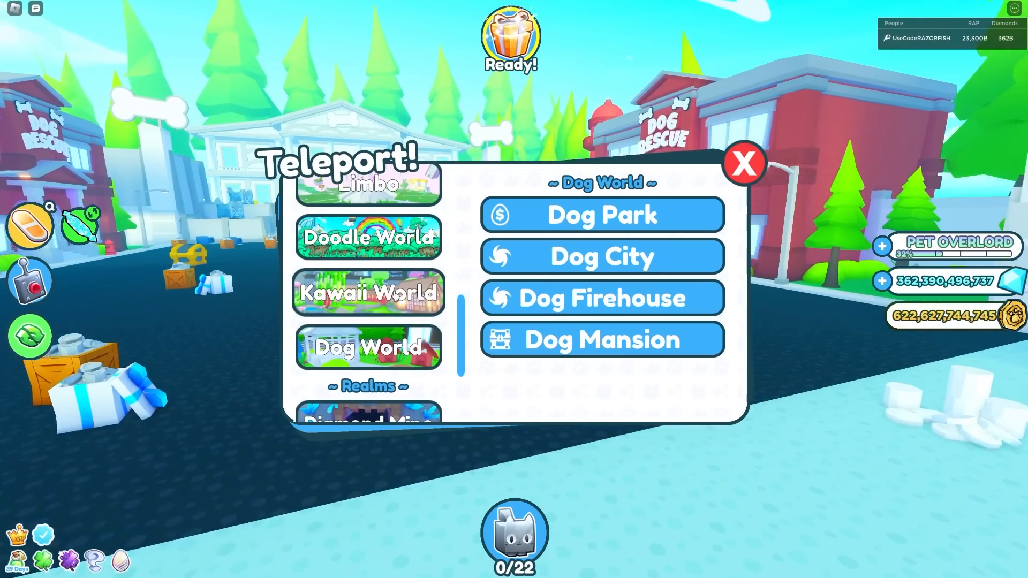
{"action": "left_click", "coordinate": [367, 292]}
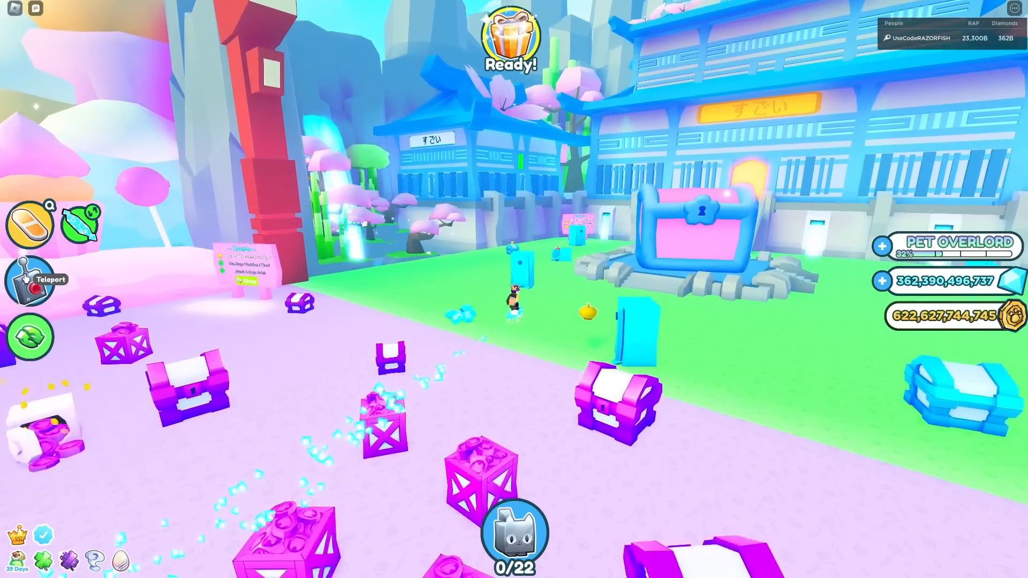
- Near the HUGE-A-TRON, view the 636-pet collection, hover a huge pet, and close it
{"action": "left_click", "coordinate": [42, 281]}
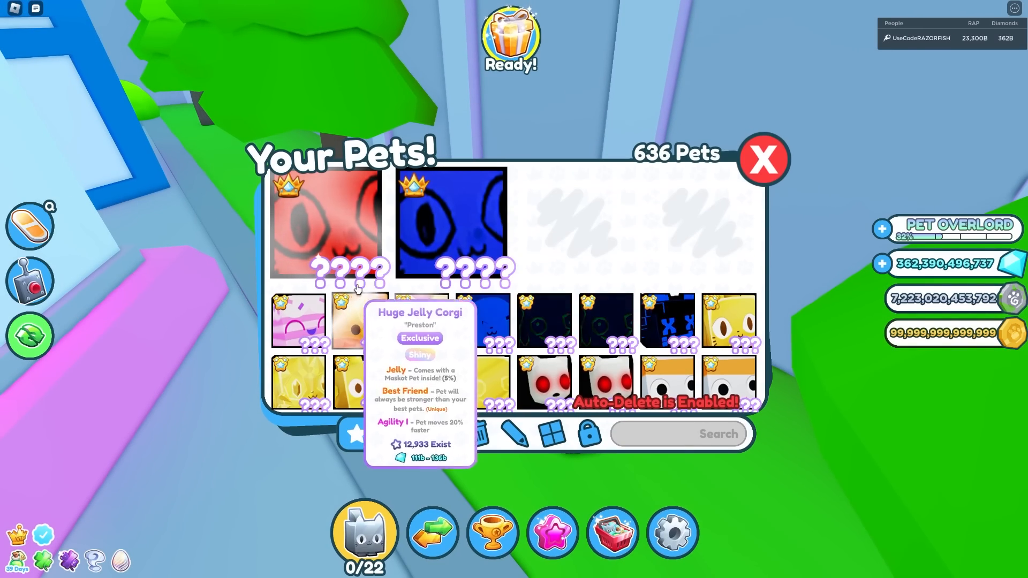
{"action": "left_click", "coordinate": [321, 222]}
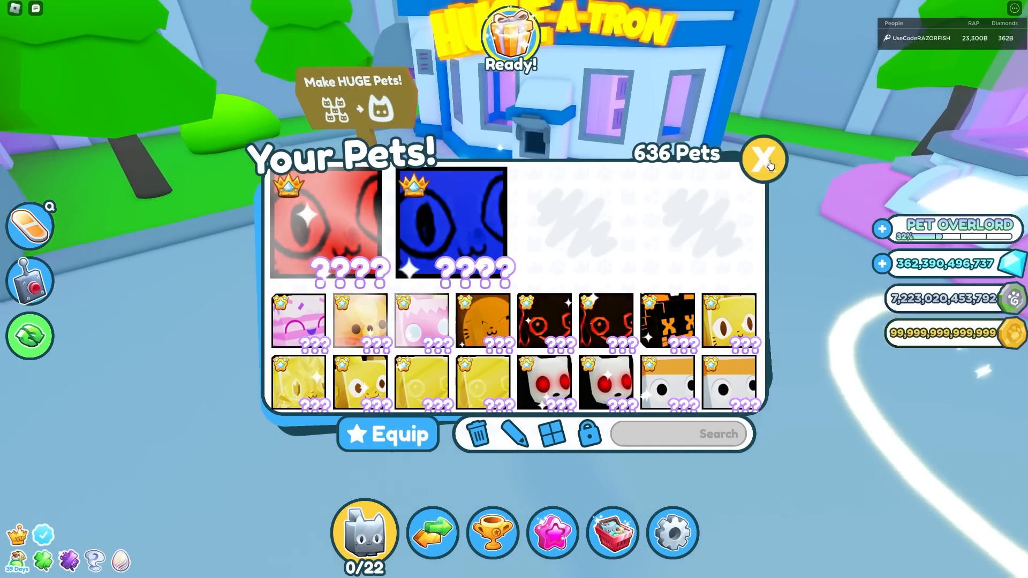
{"action": "left_click", "coordinate": [762, 160]}
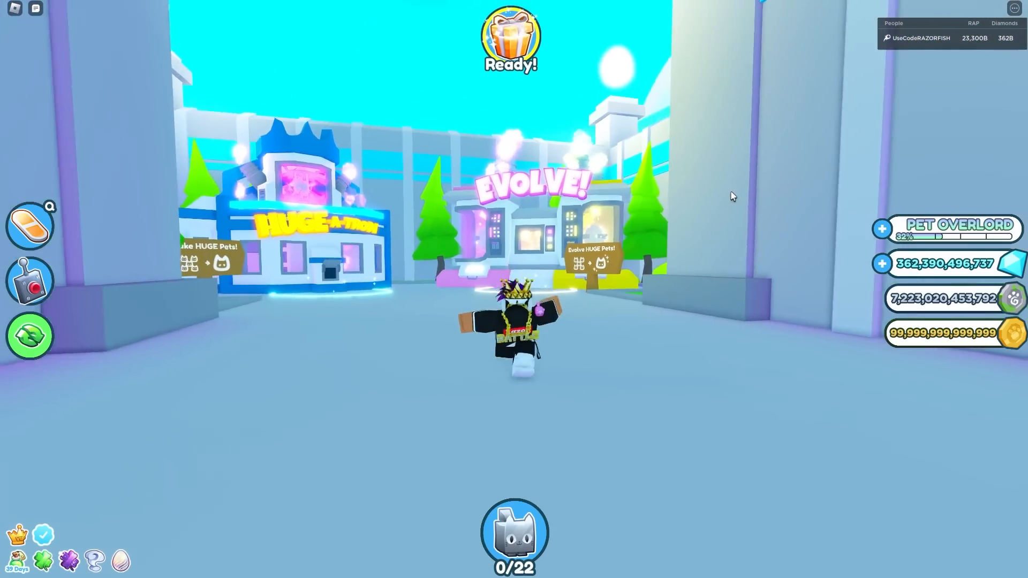